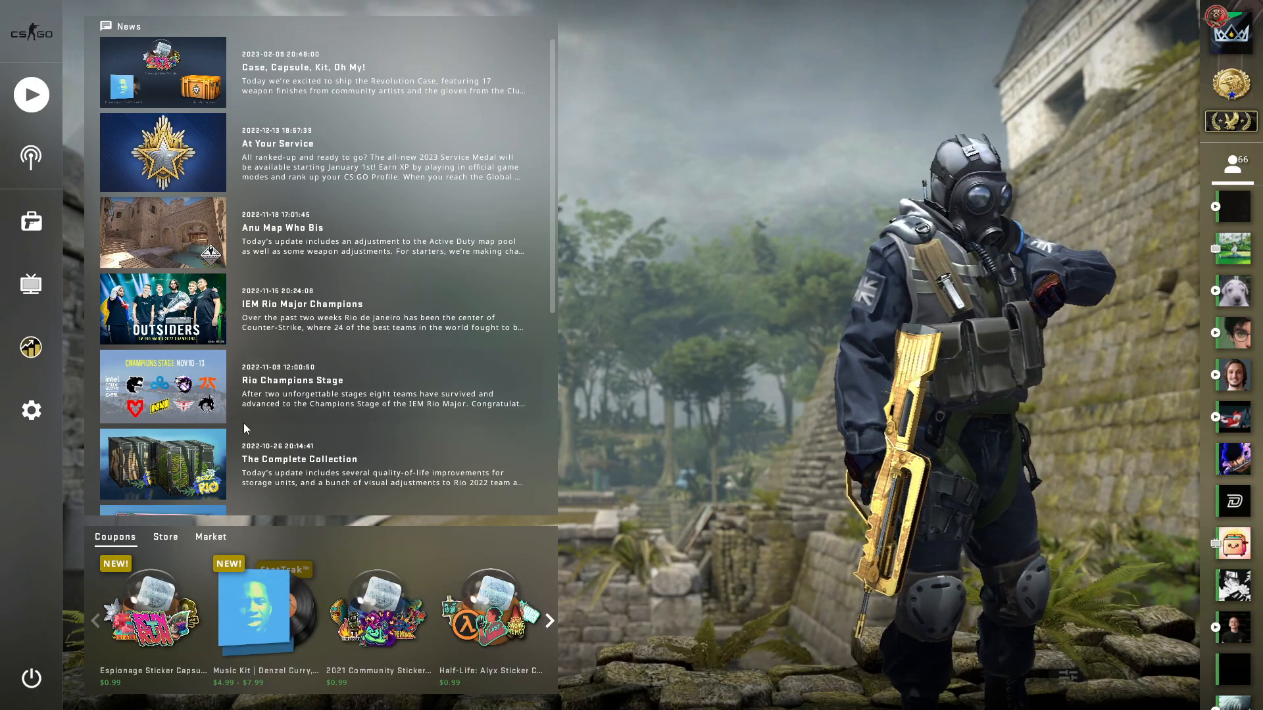
# Switch from the CS:GO main menu to the CSGO.net Cases page in the browser
pyautogui.click(31, 410)
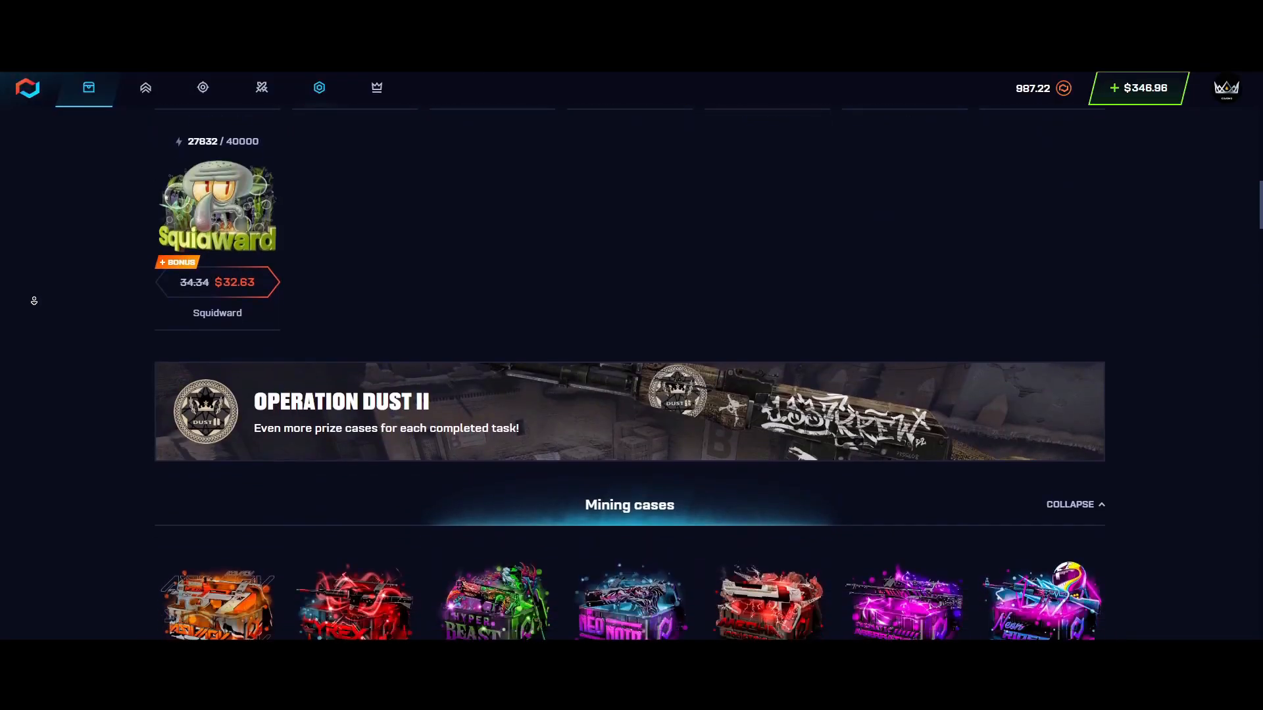
# Browse the Tradeup, Cases and Upgrade pages, then enter promo COJOMO with a 500 deposit
pyautogui.click(203, 87)
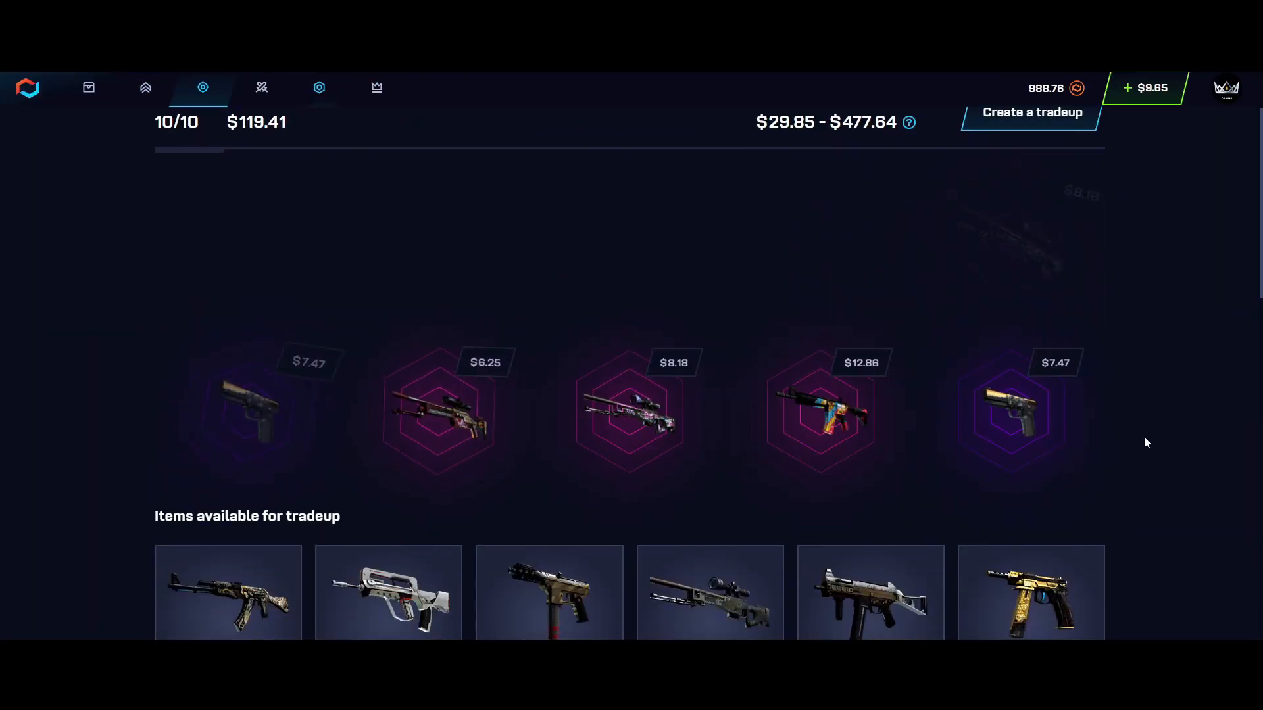
pyautogui.click(89, 87)
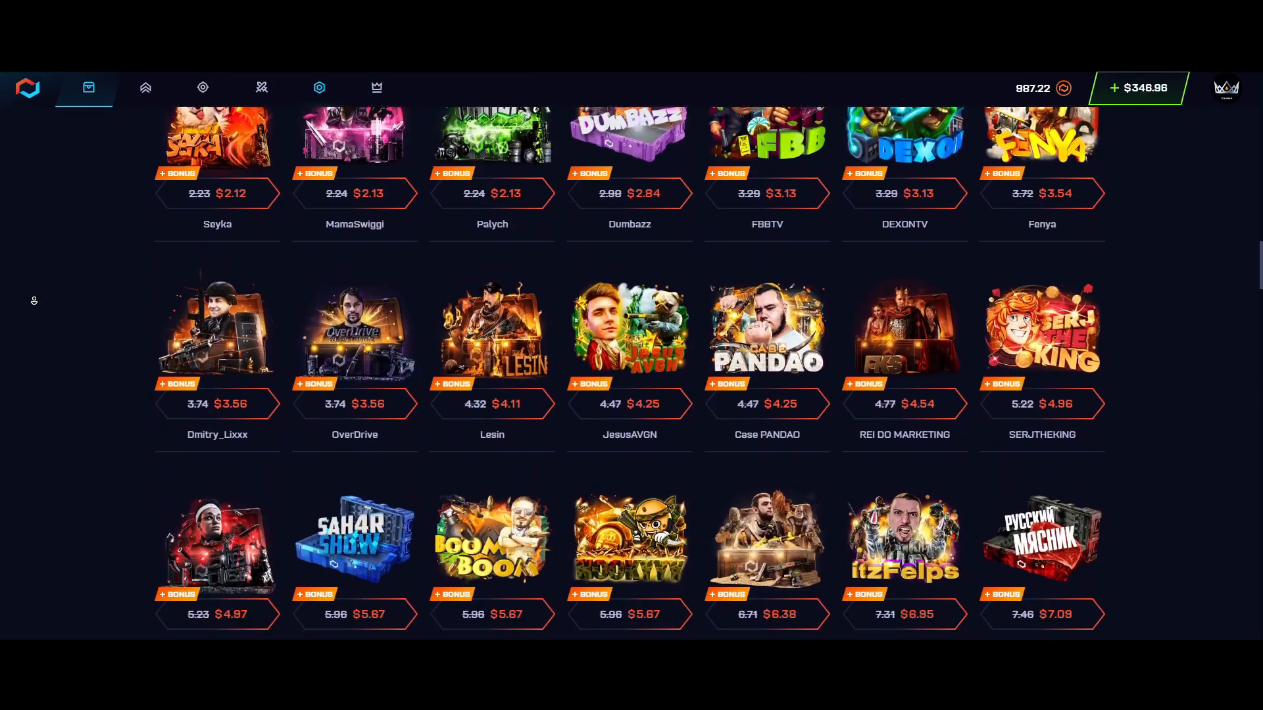
pyautogui.scroll(-3)
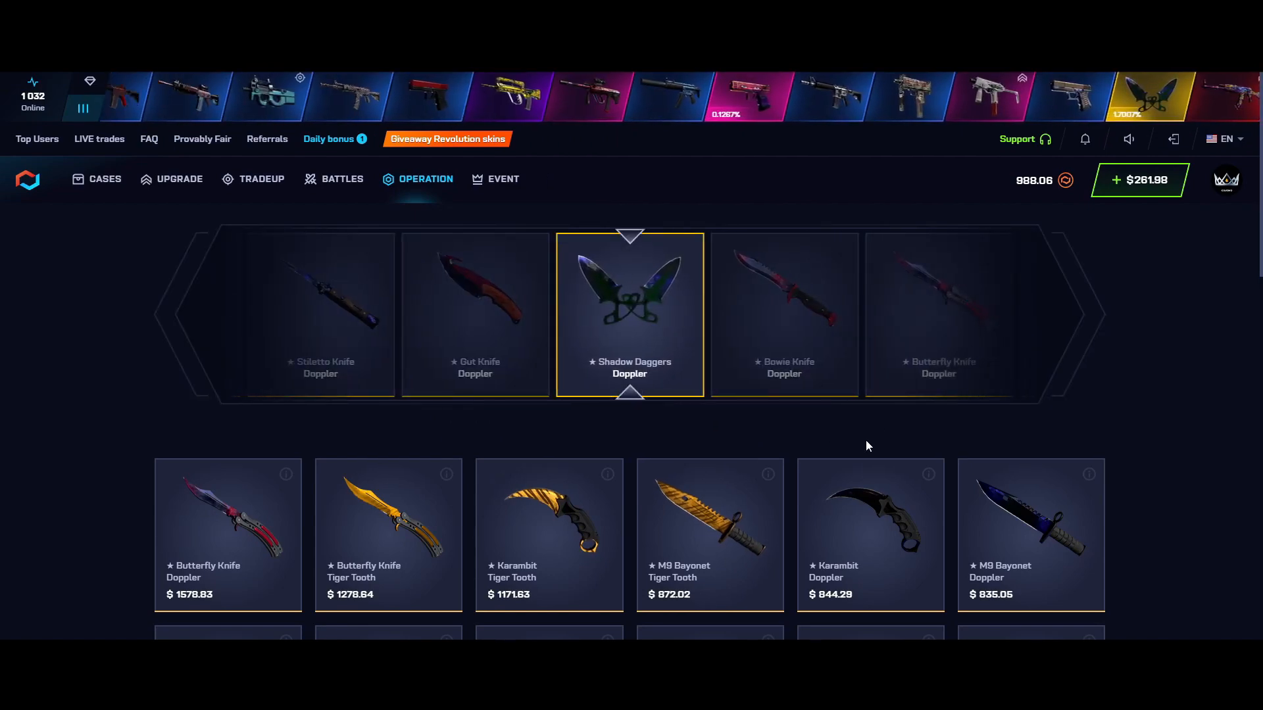
pyautogui.click(179, 179)
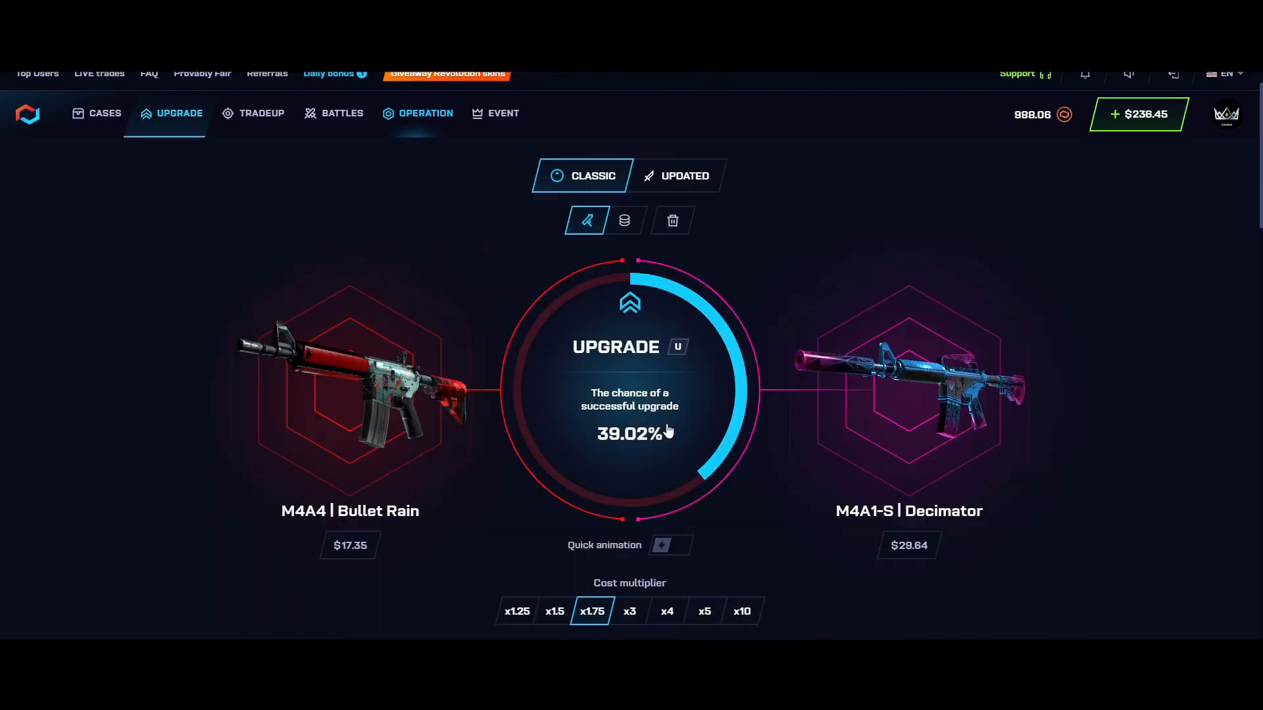
pyautogui.click(629, 346)
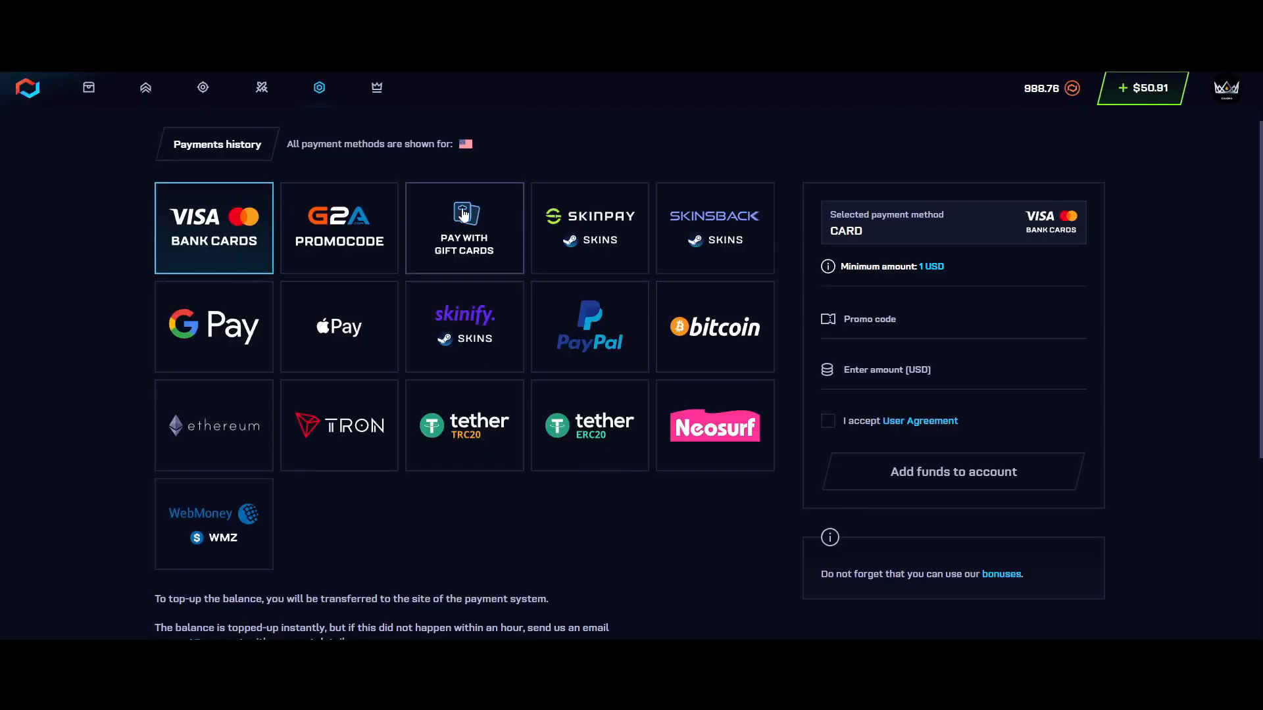
pyautogui.moveTo(402, 444)
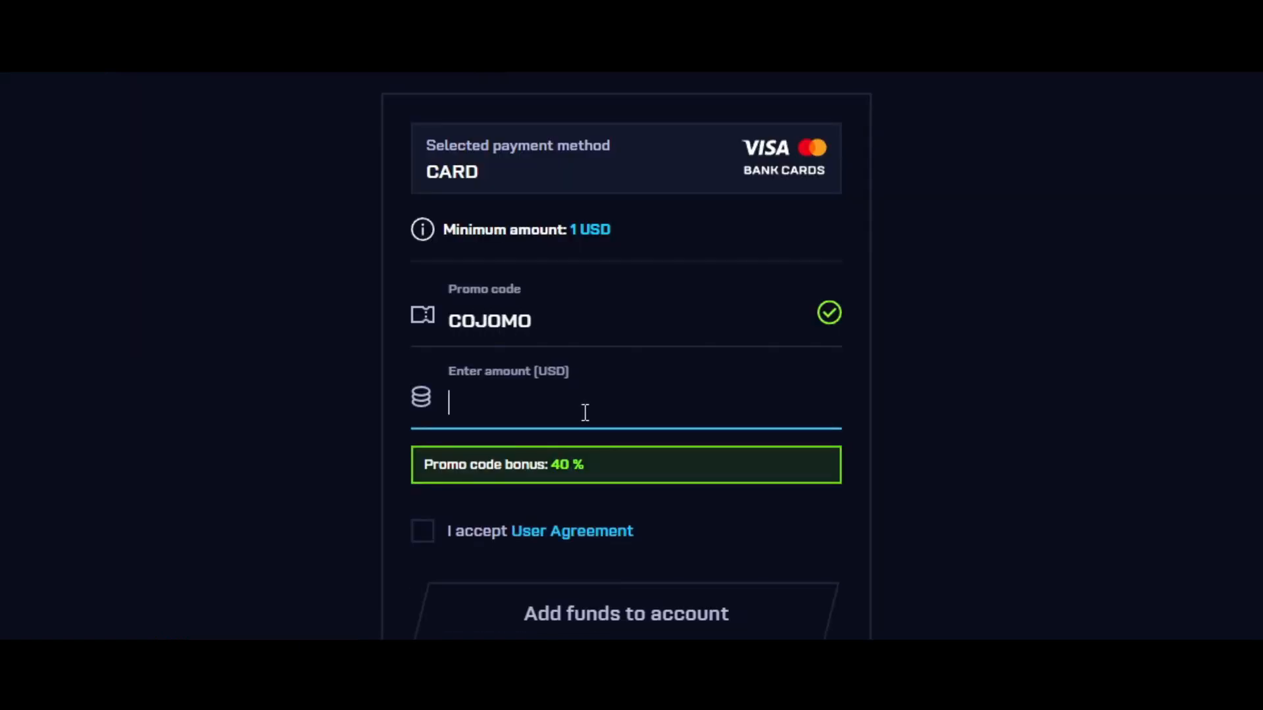
pyautogui.write('500')
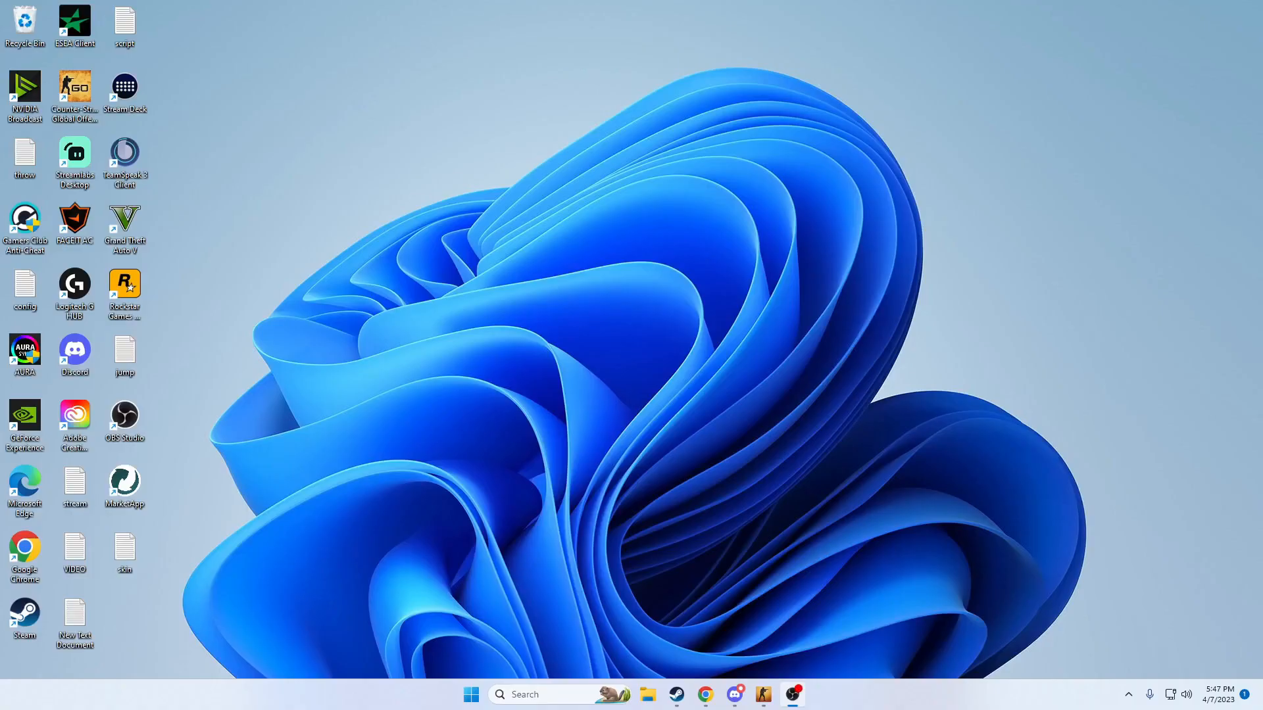
pyautogui.moveTo(445, 297)
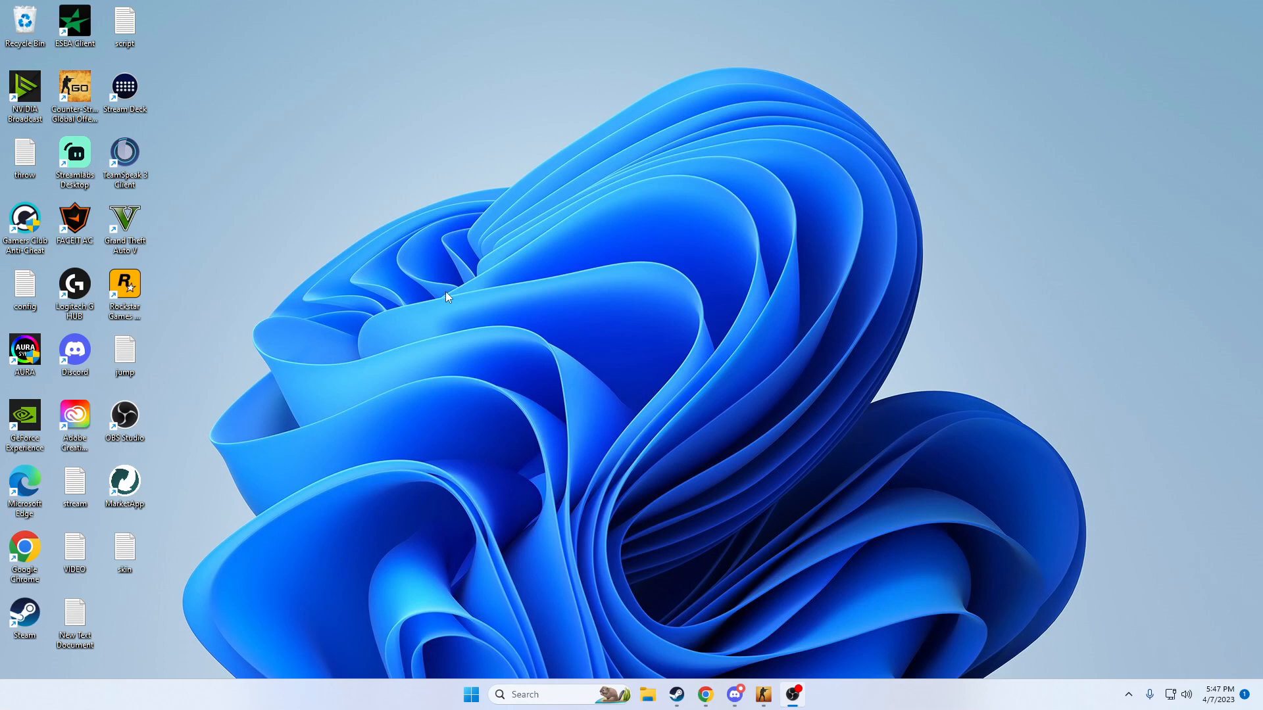
pyautogui.moveTo(521, 273)
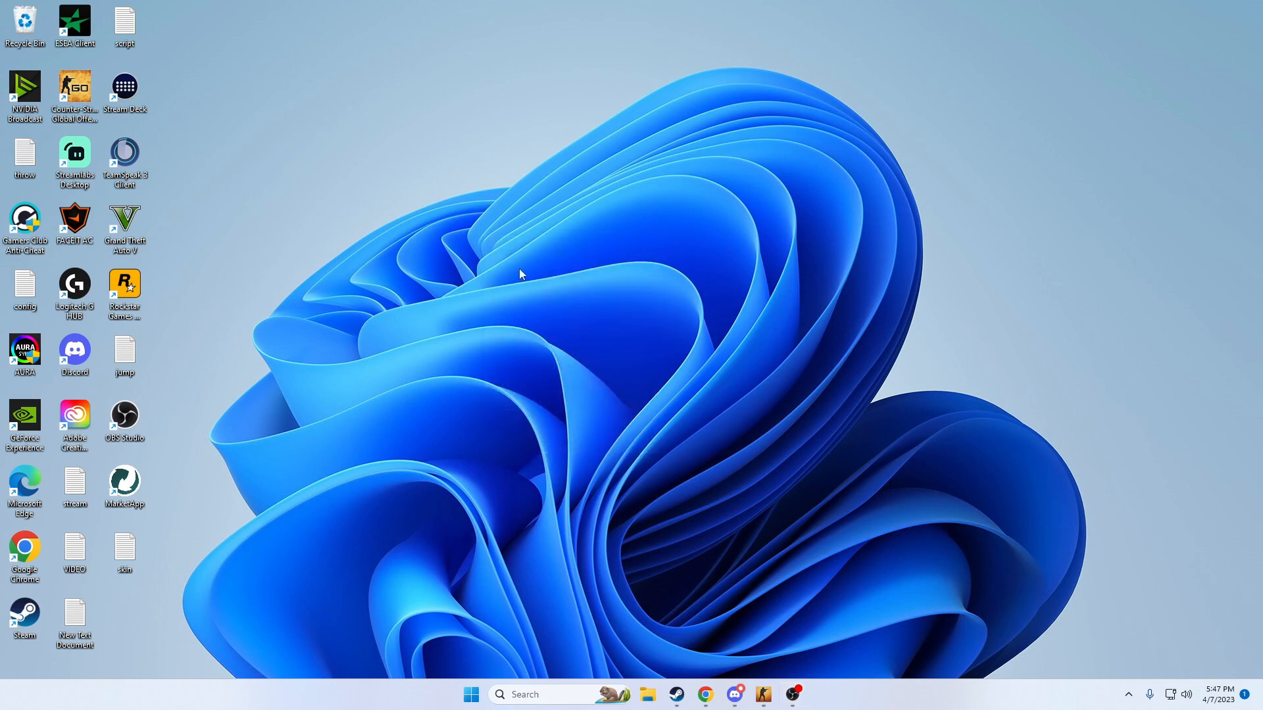
pyautogui.moveTo(636, 240)
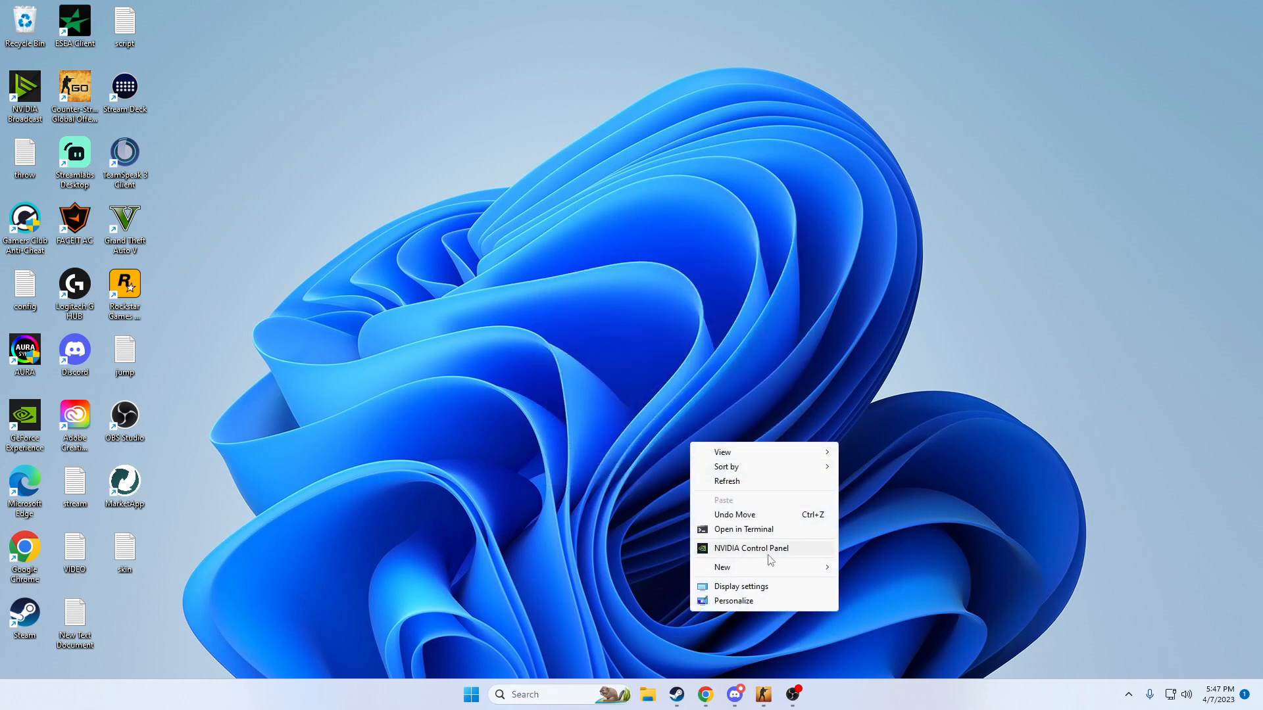
# Launch NVIDIA Control Panel from the desktop right-click menu
pyautogui.click(751, 548)
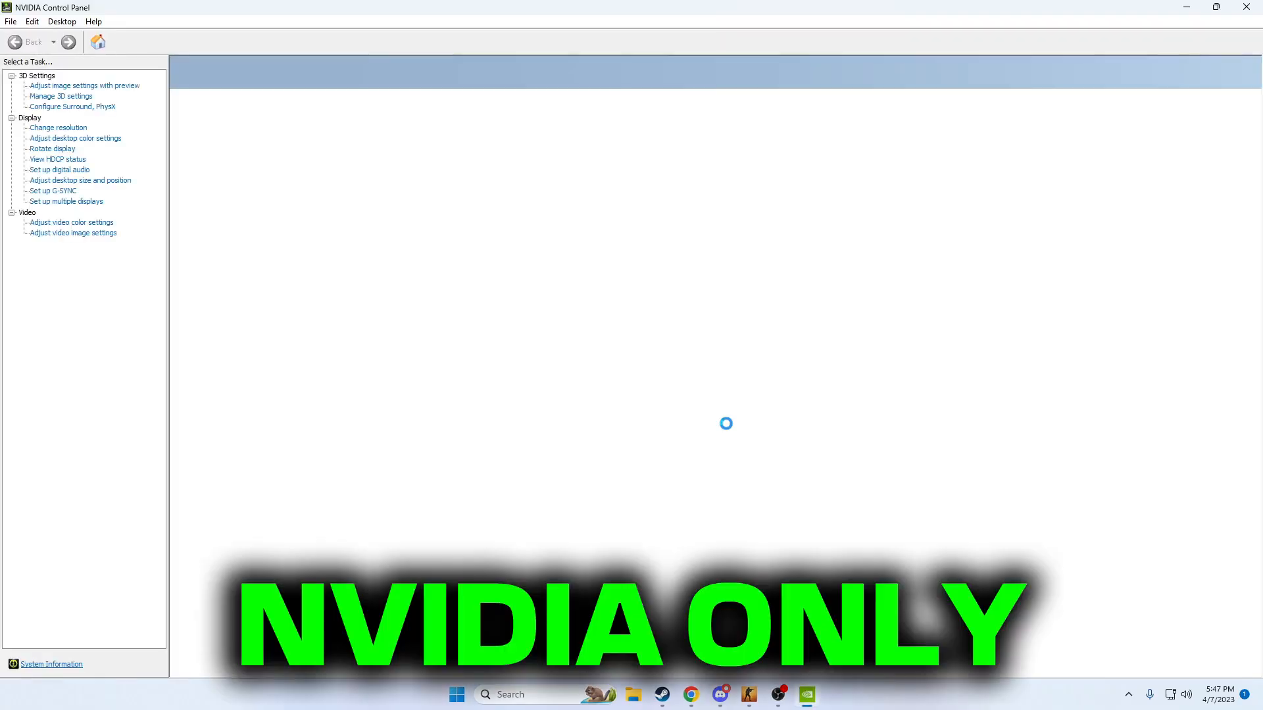
# Load the Adjust Desktop Size and Position page, then Adjust Image Settings with Preview
pyautogui.click(80, 180)
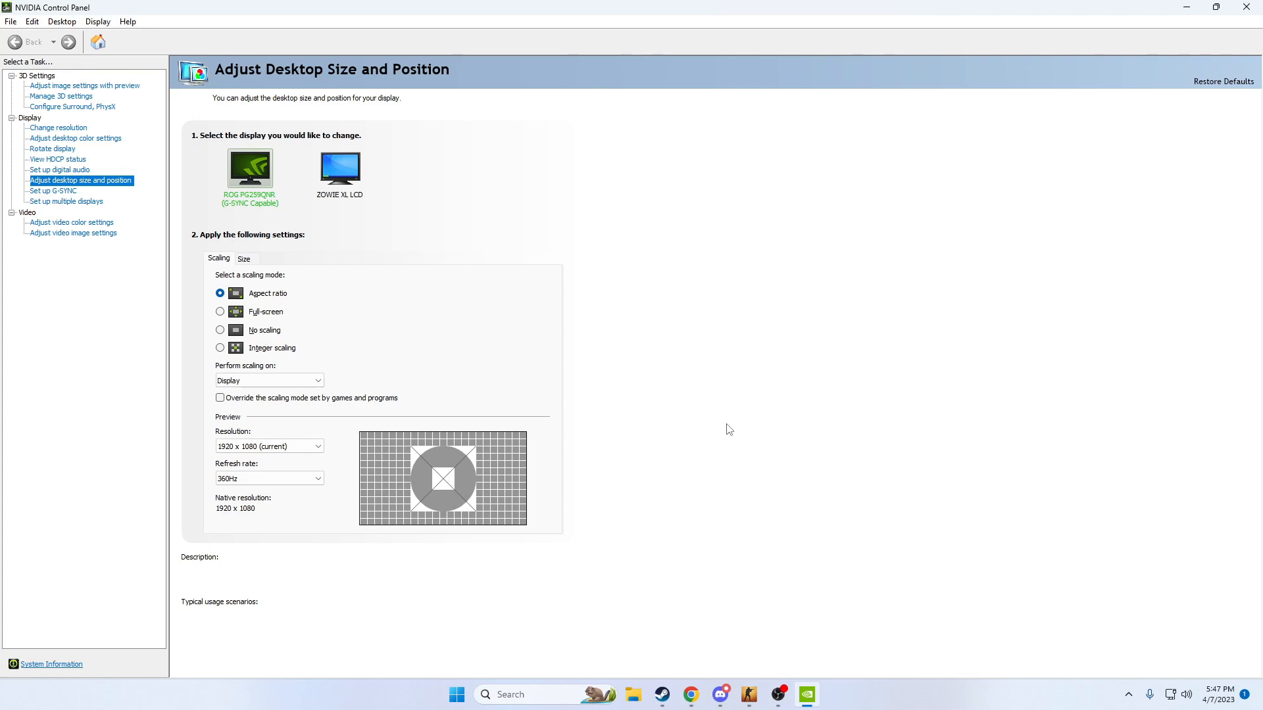
pyautogui.moveTo(85, 128)
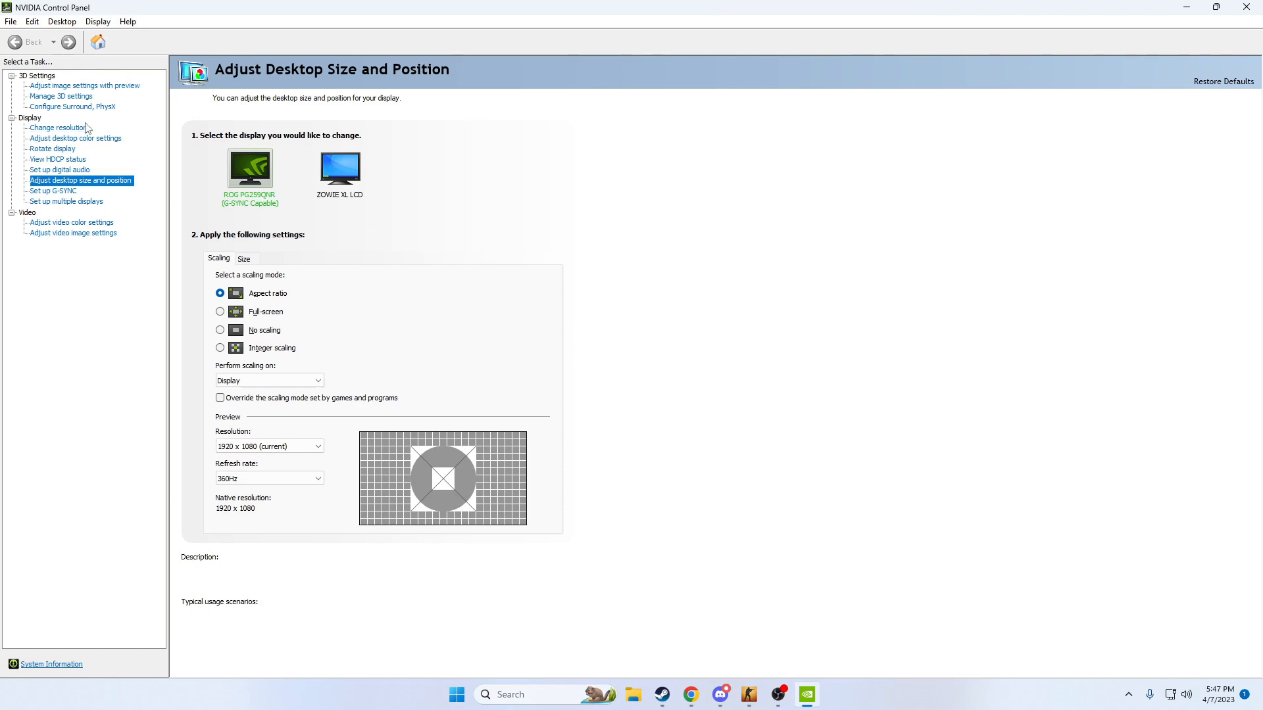
pyautogui.click(84, 86)
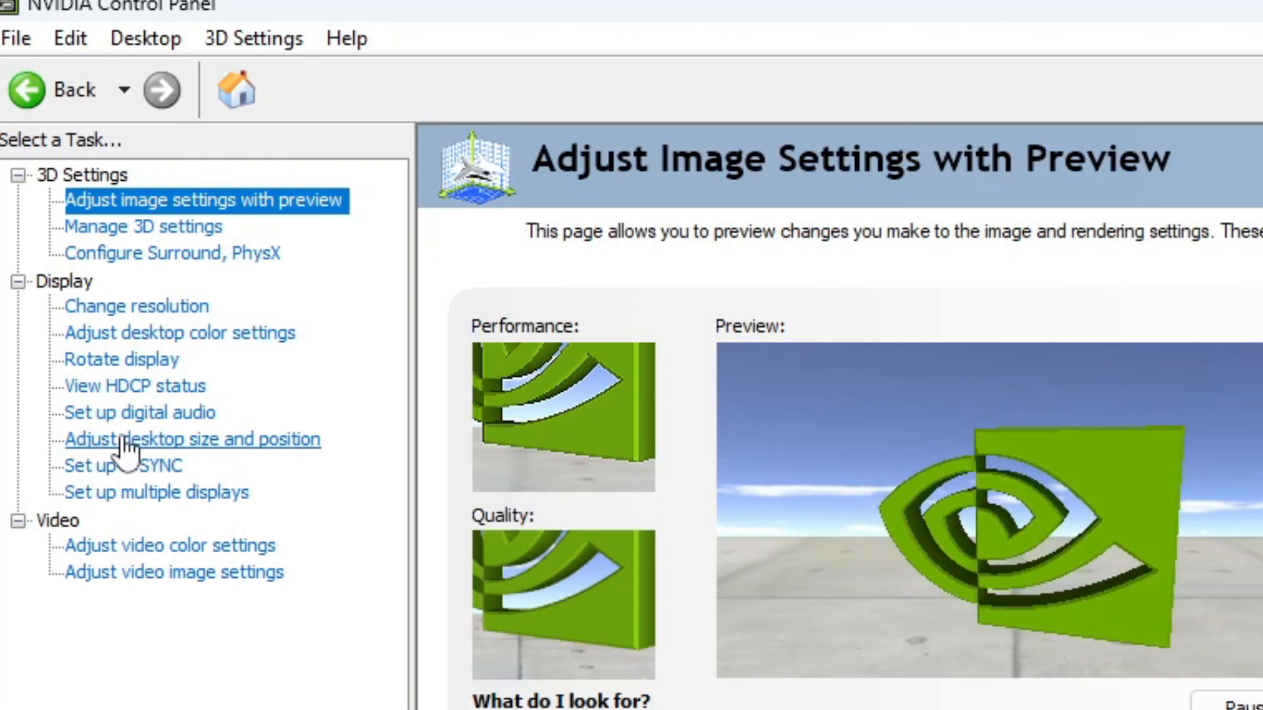
# Set desktop scaling to Full-screen, performed on the GPU, and apply it
pyautogui.click(192, 440)
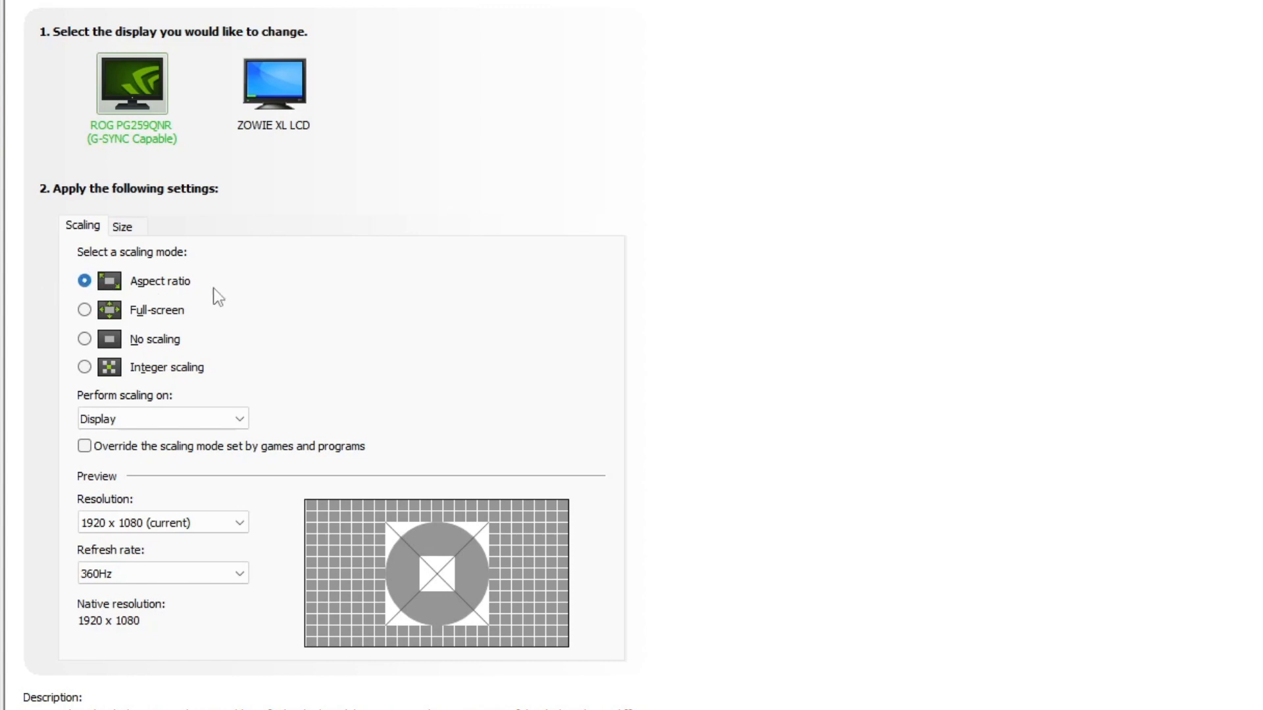
pyautogui.click(84, 310)
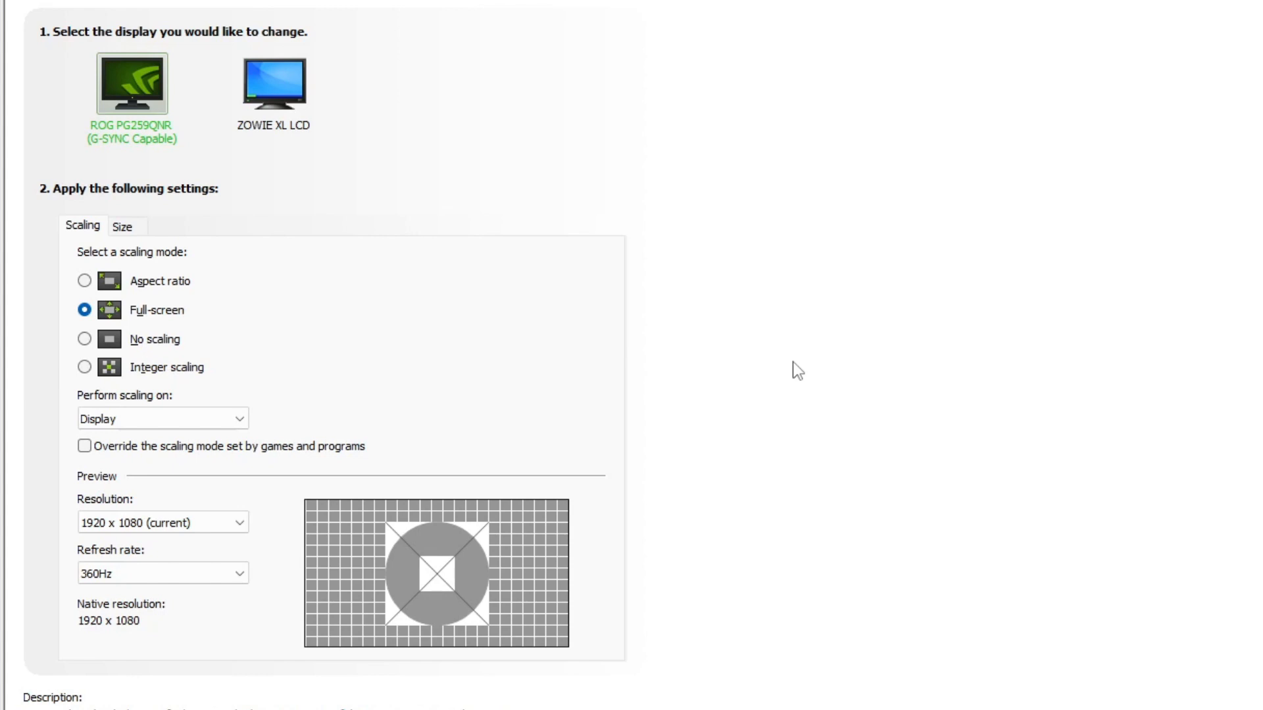
pyautogui.moveTo(725, 334)
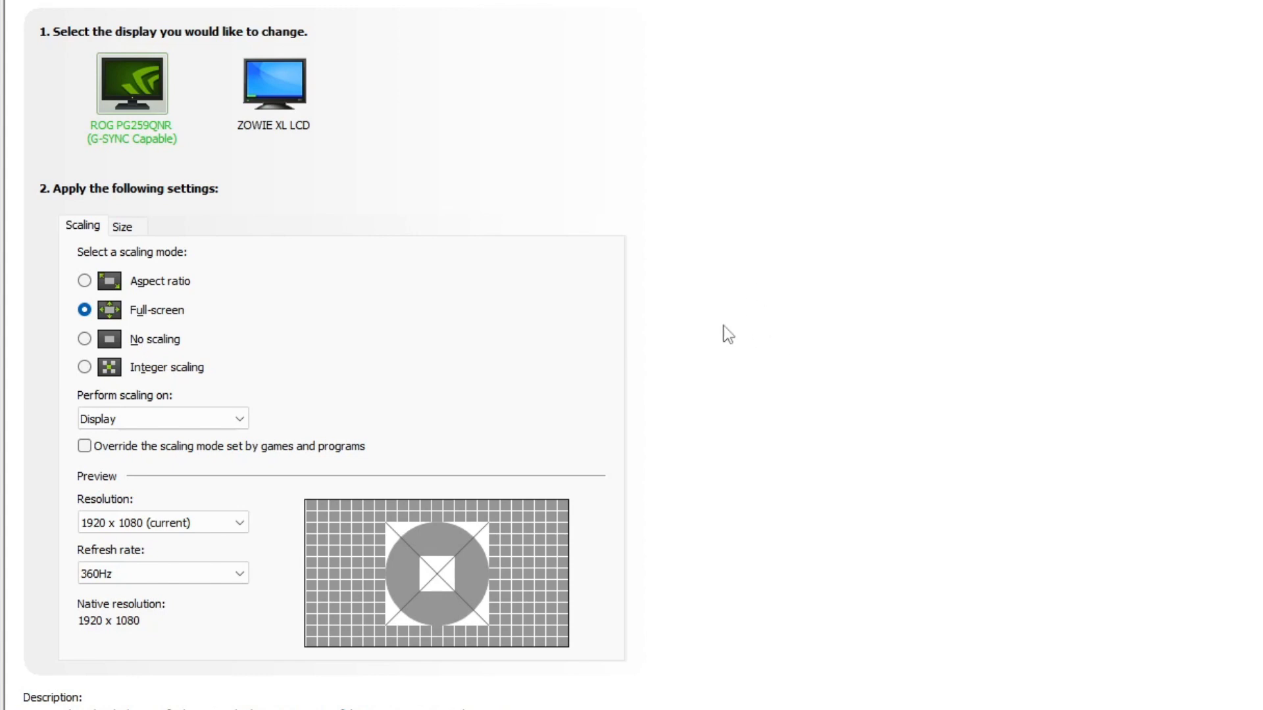
pyautogui.moveTo(166, 330)
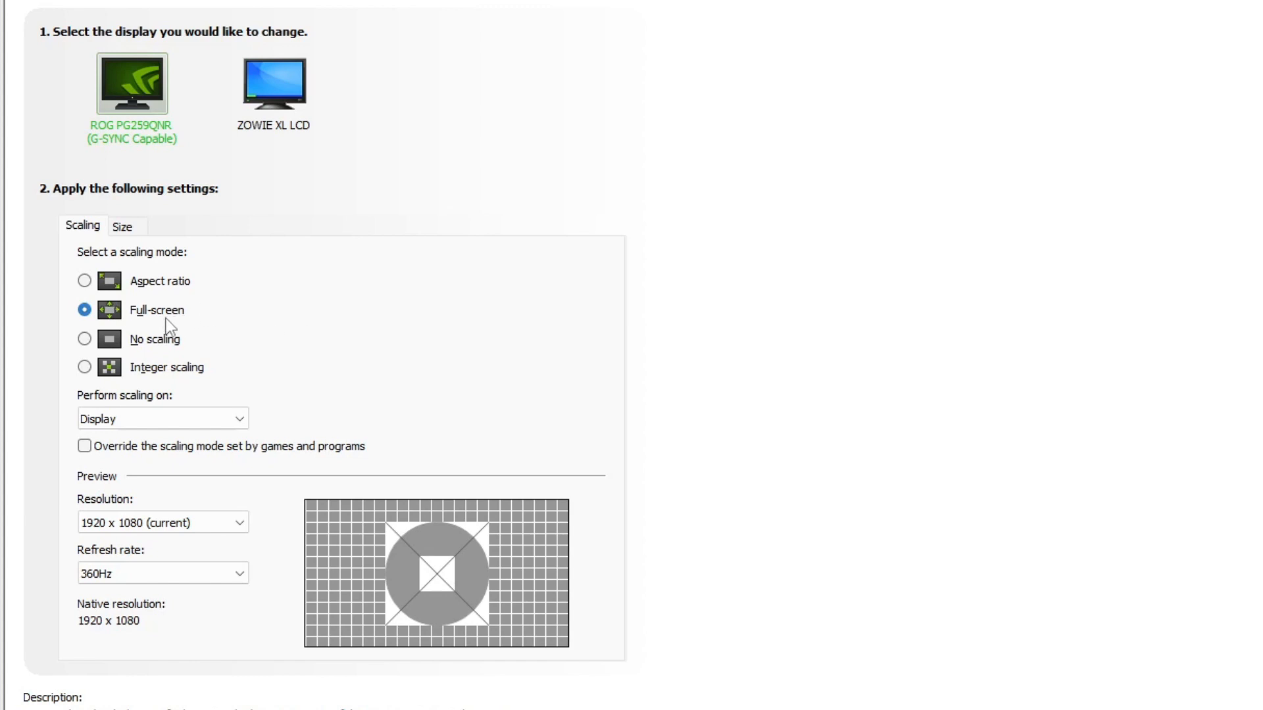
pyautogui.moveTo(258, 449)
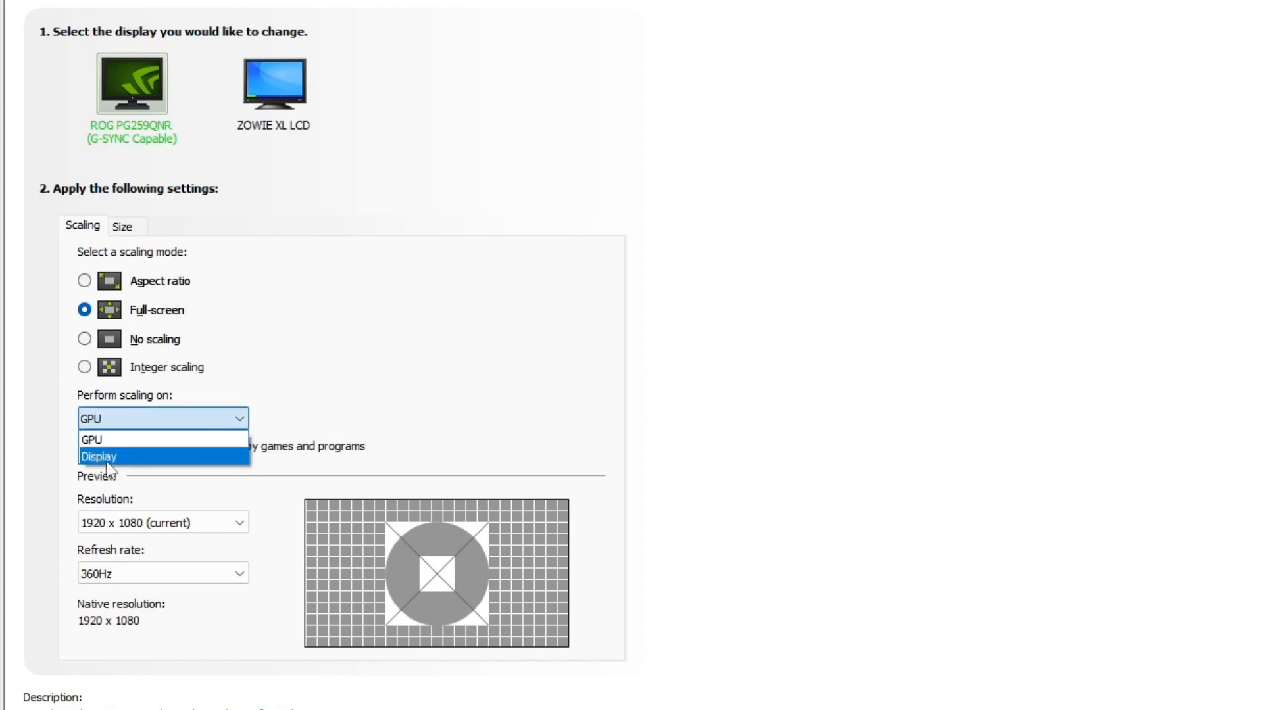
pyautogui.click(92, 439)
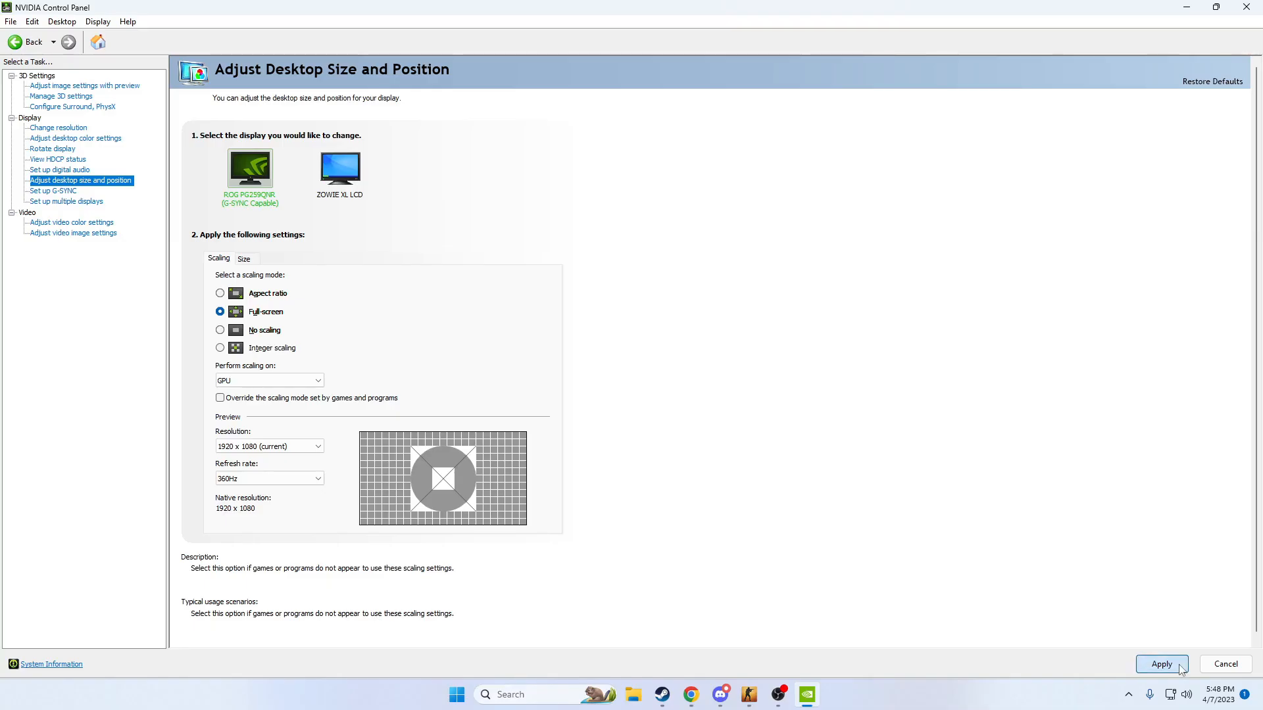
pyautogui.click(1161, 663)
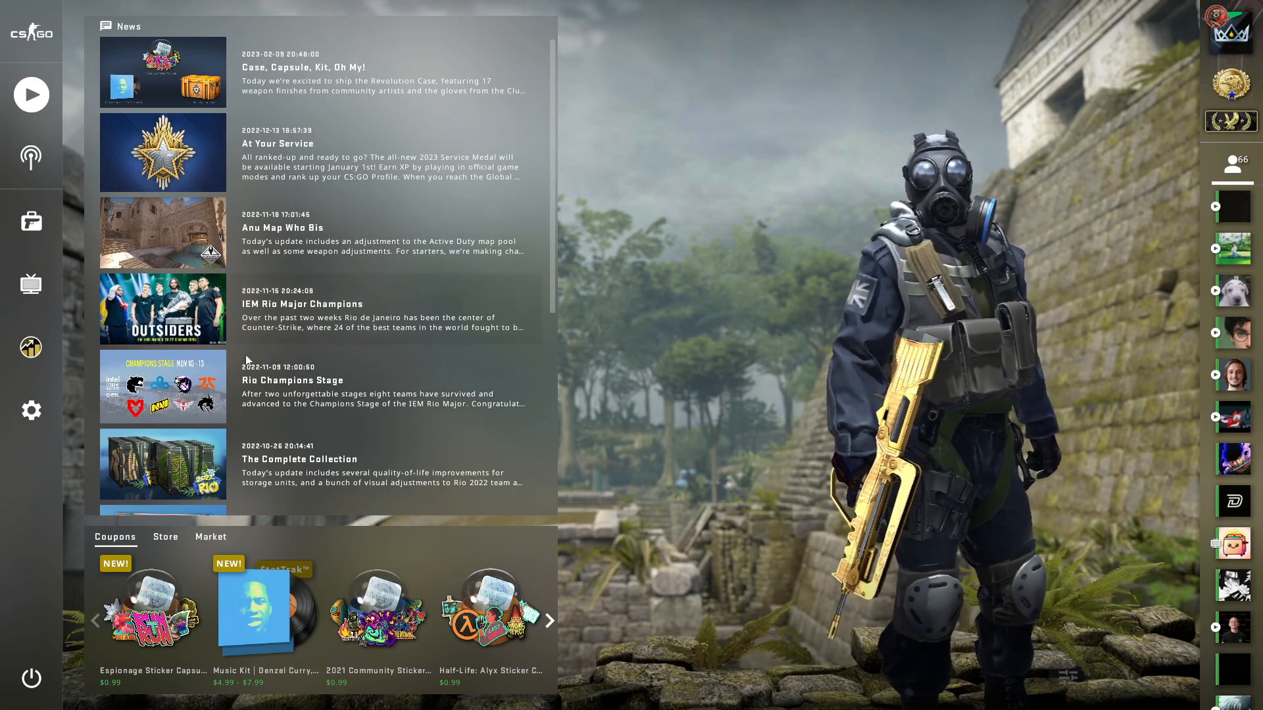
# In CS:GO video settings, choose the Normal 4:3 aspect ratio and bring up resolutions
pyautogui.click(31, 411)
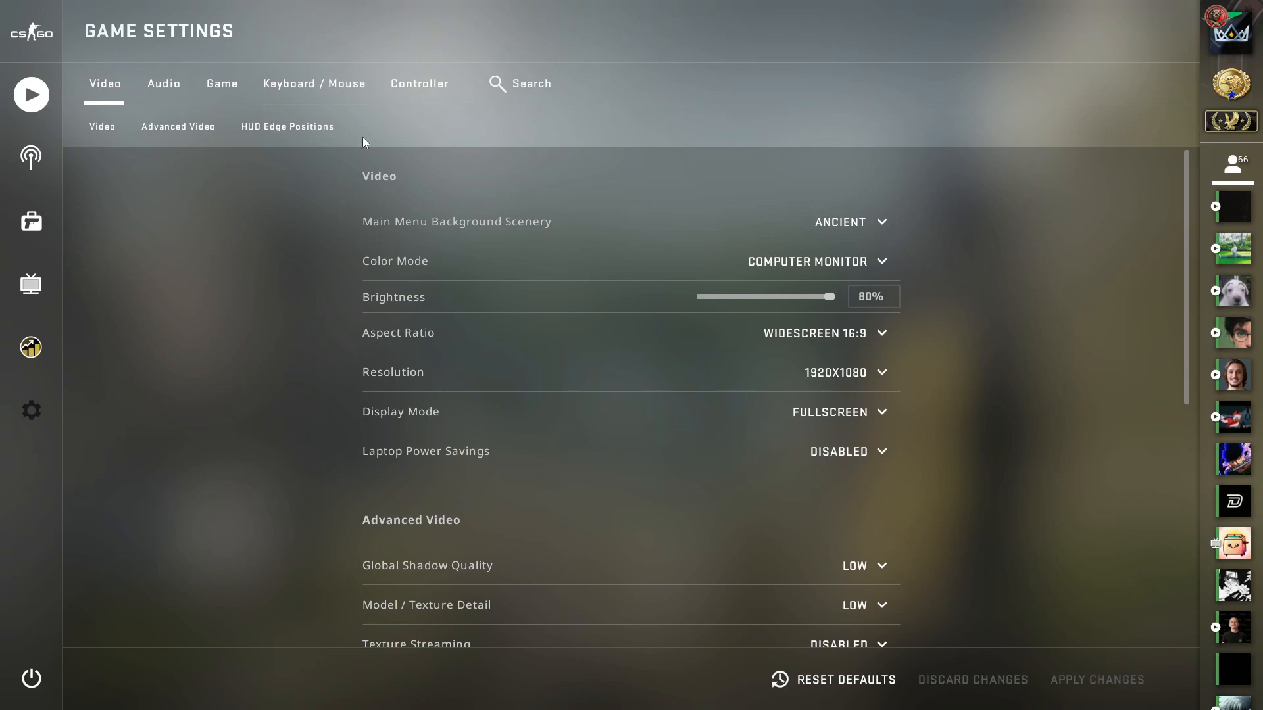
pyautogui.moveTo(825, 166)
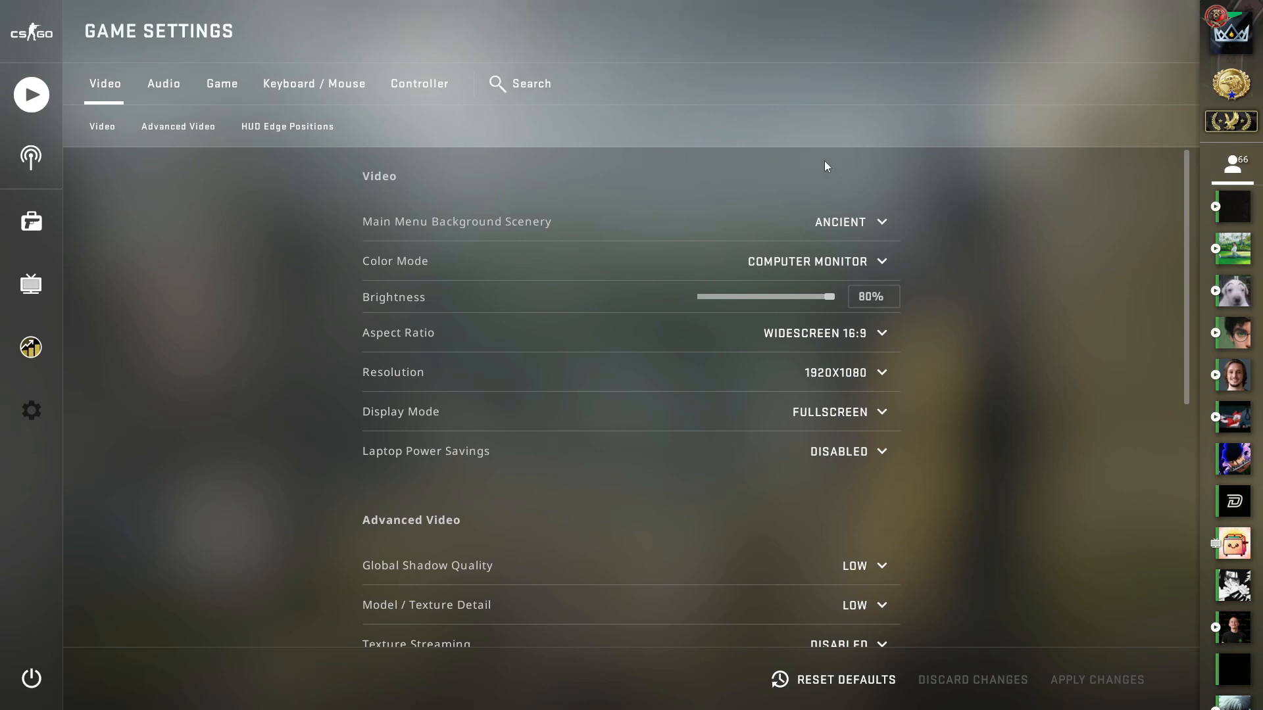
pyautogui.click(837, 333)
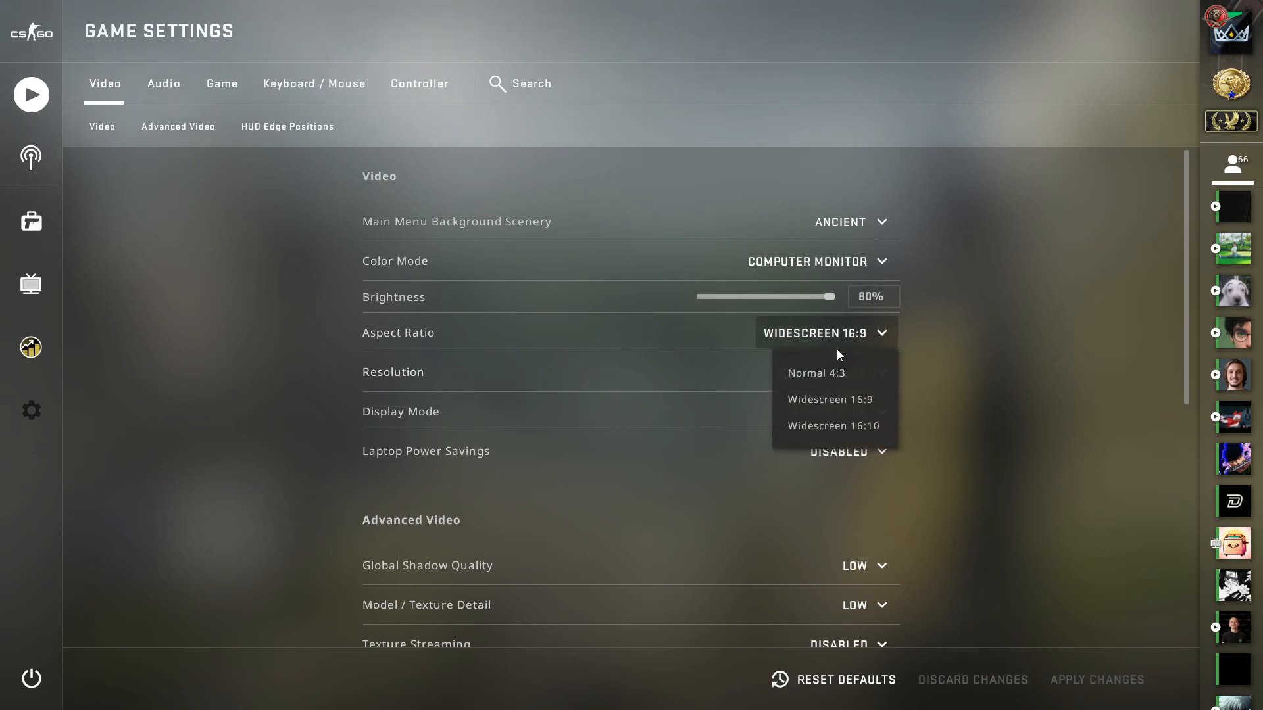
pyautogui.click(817, 373)
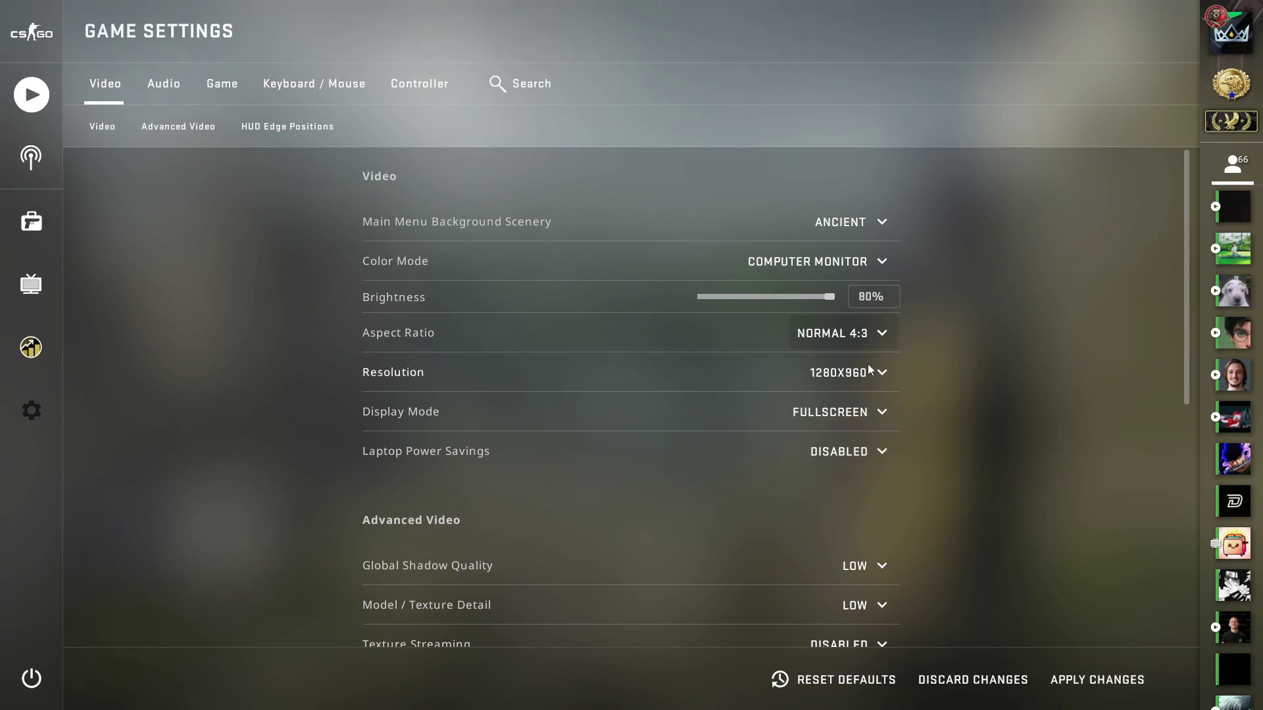
pyautogui.click(847, 373)
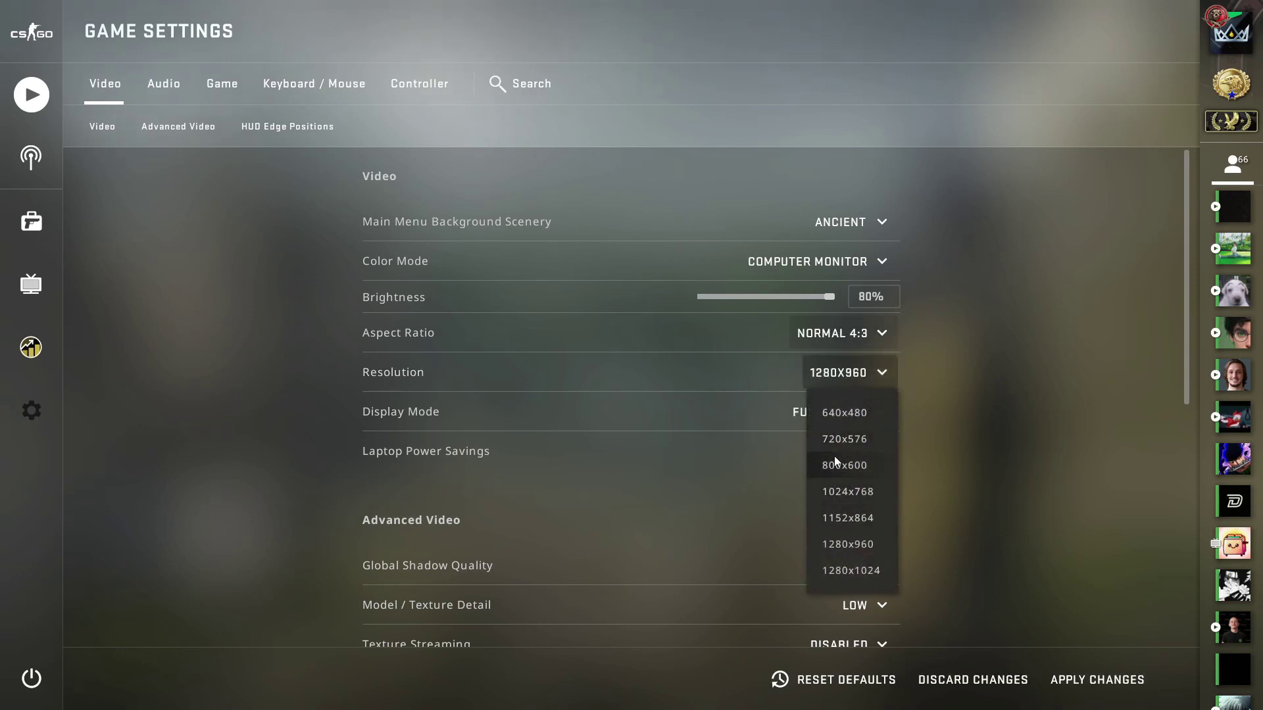
pyautogui.moveTo(862, 431)
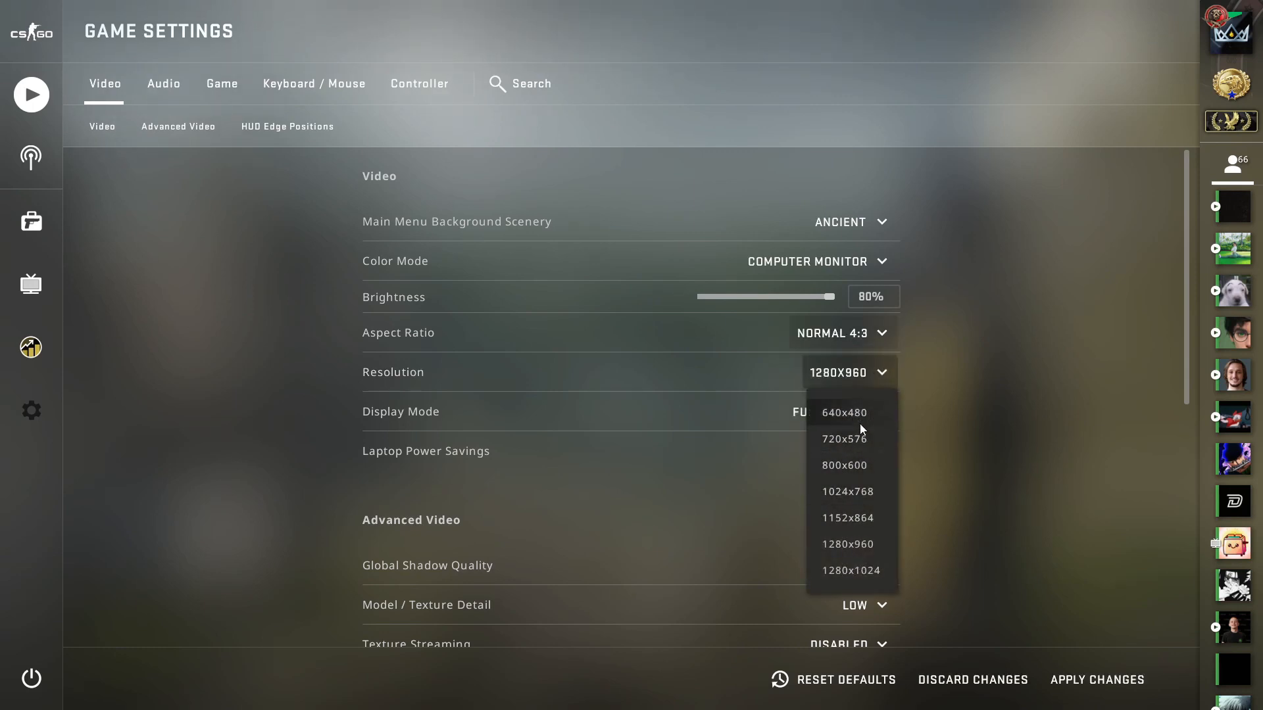
pyautogui.moveTo(856, 418)
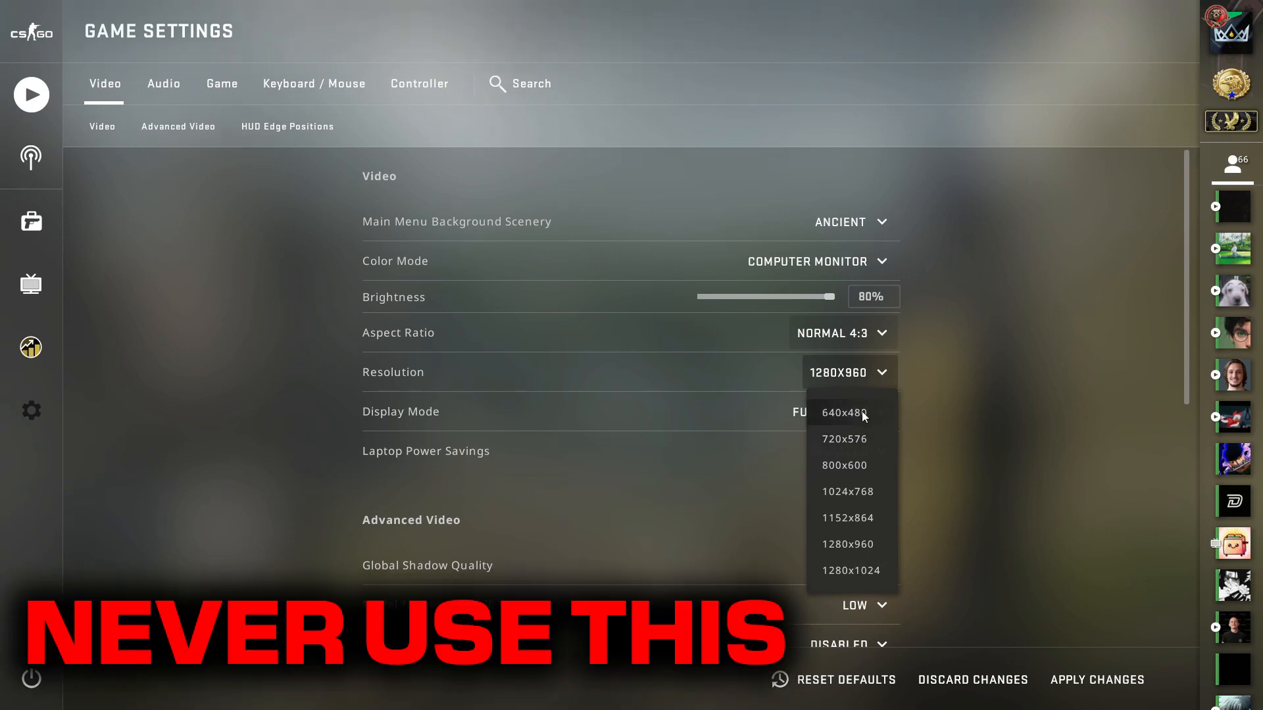
pyautogui.moveTo(863, 419)
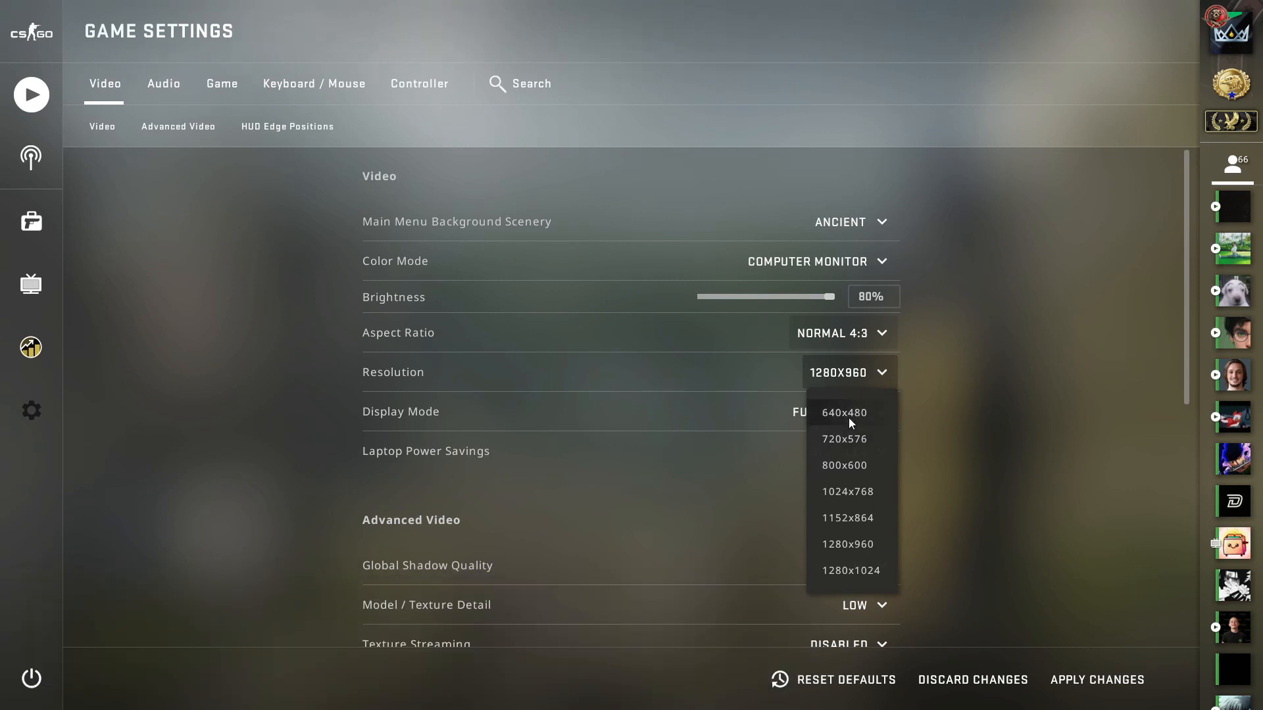
pyautogui.moveTo(885, 449)
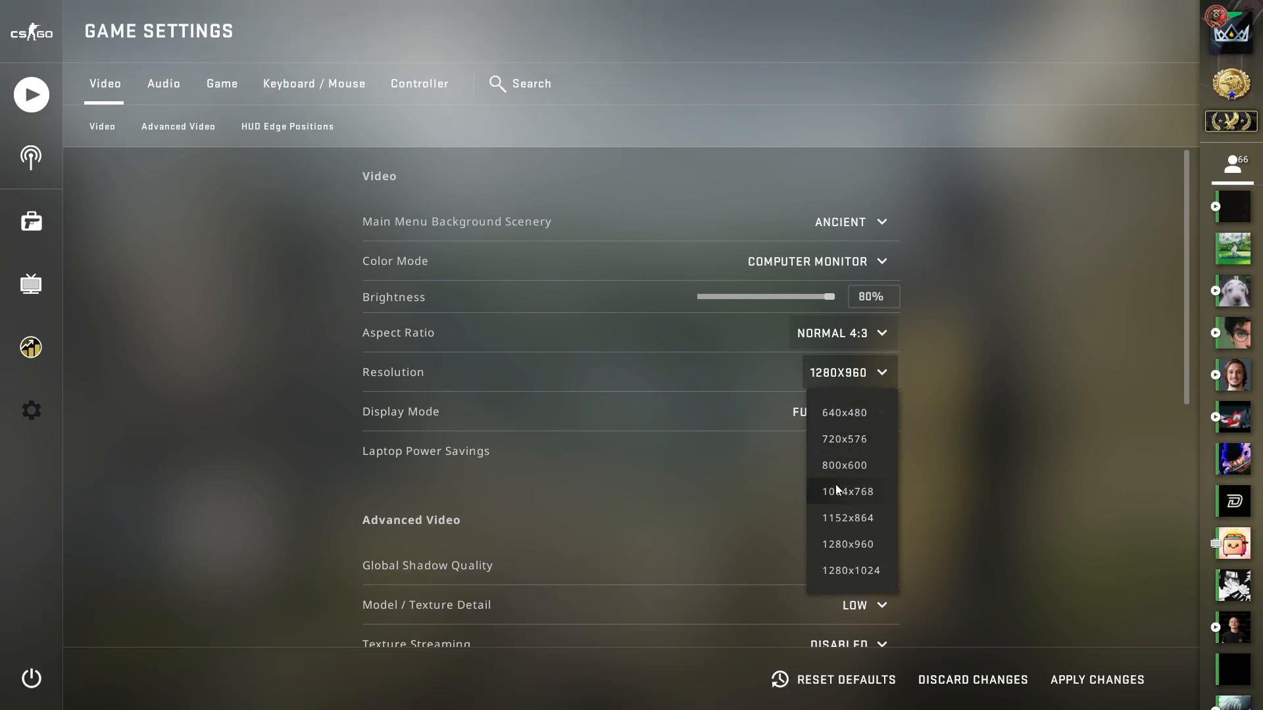
pyautogui.moveTo(868, 480)
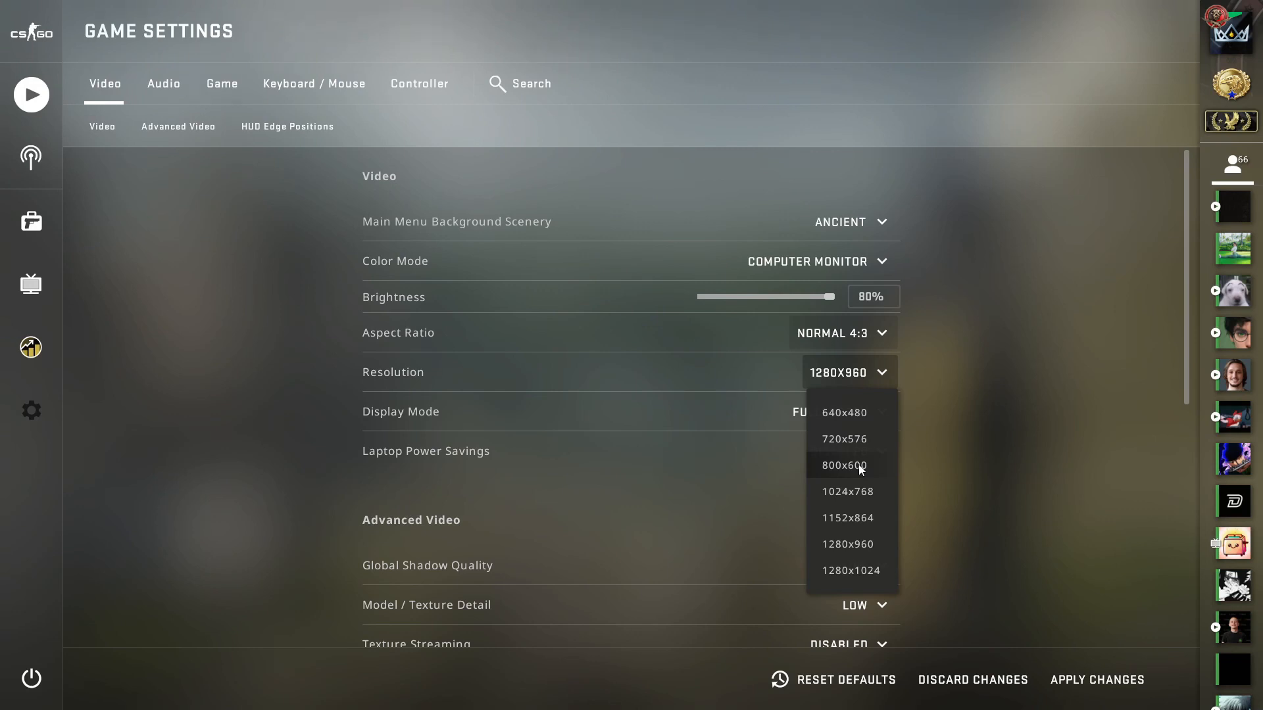
pyautogui.moveTo(854, 461)
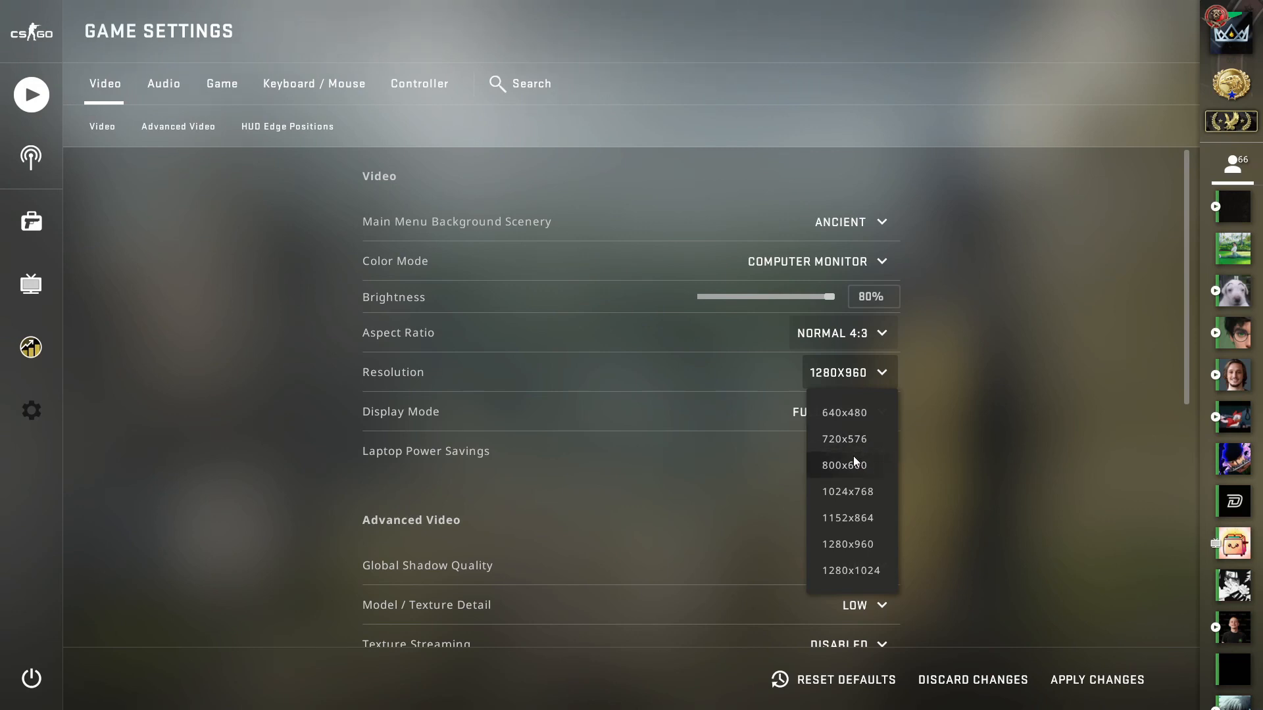
pyautogui.moveTo(873, 500)
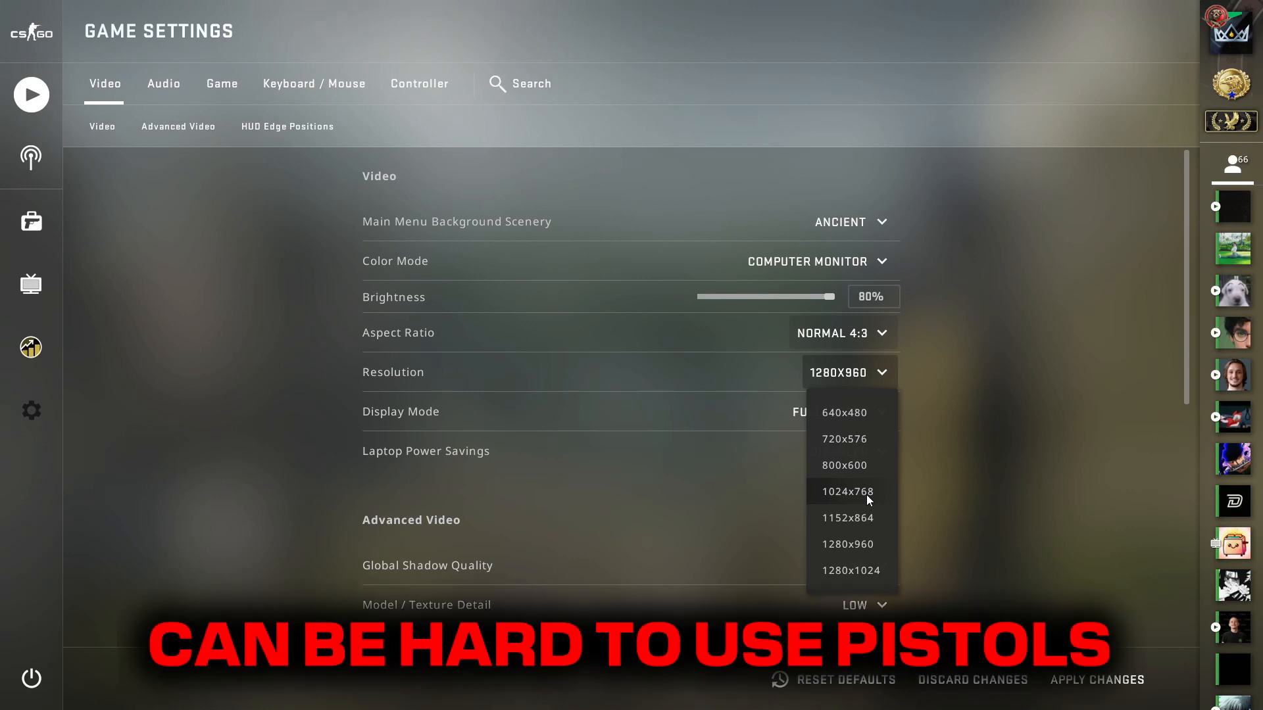
pyautogui.moveTo(849, 502)
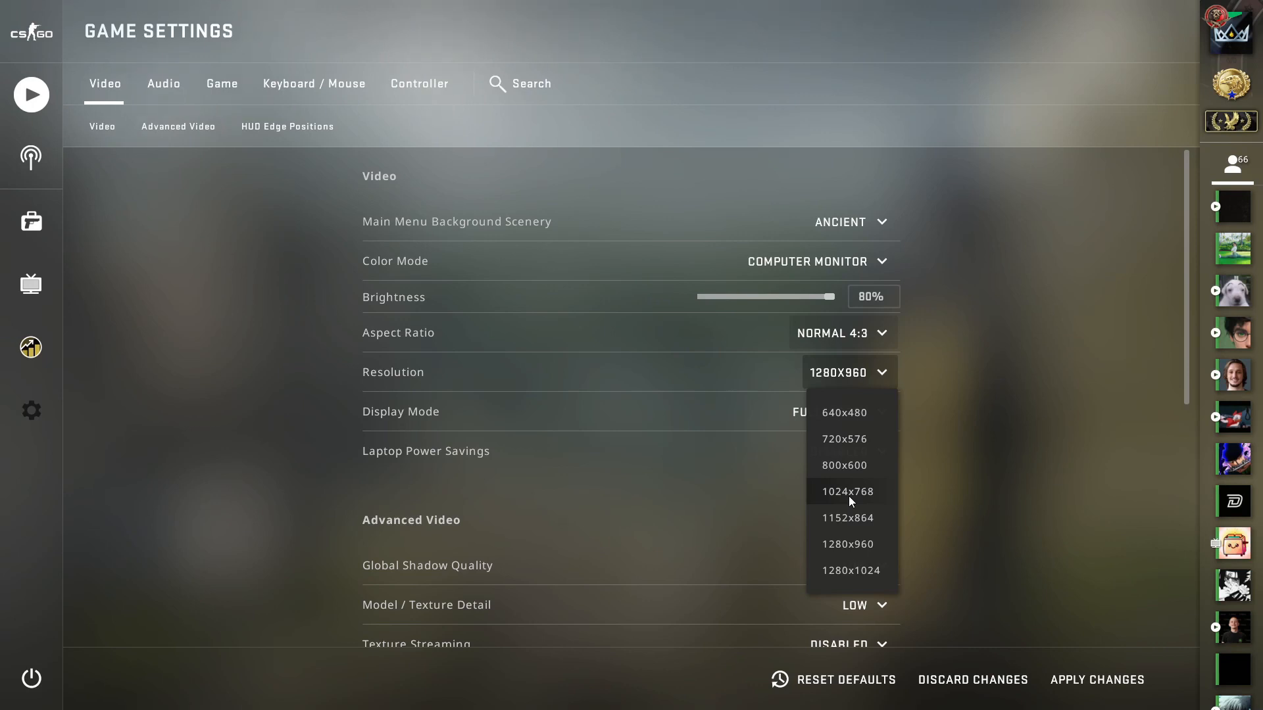
pyautogui.moveTo(872, 491)
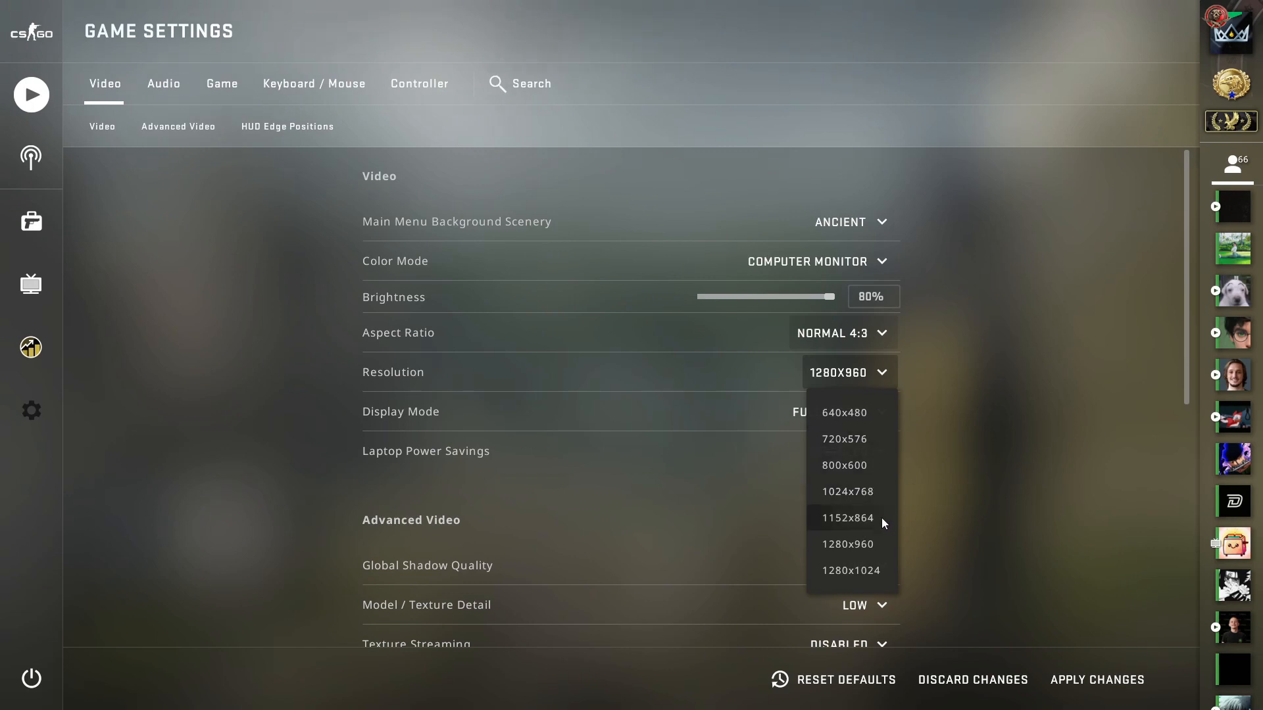
pyautogui.moveTo(876, 524)
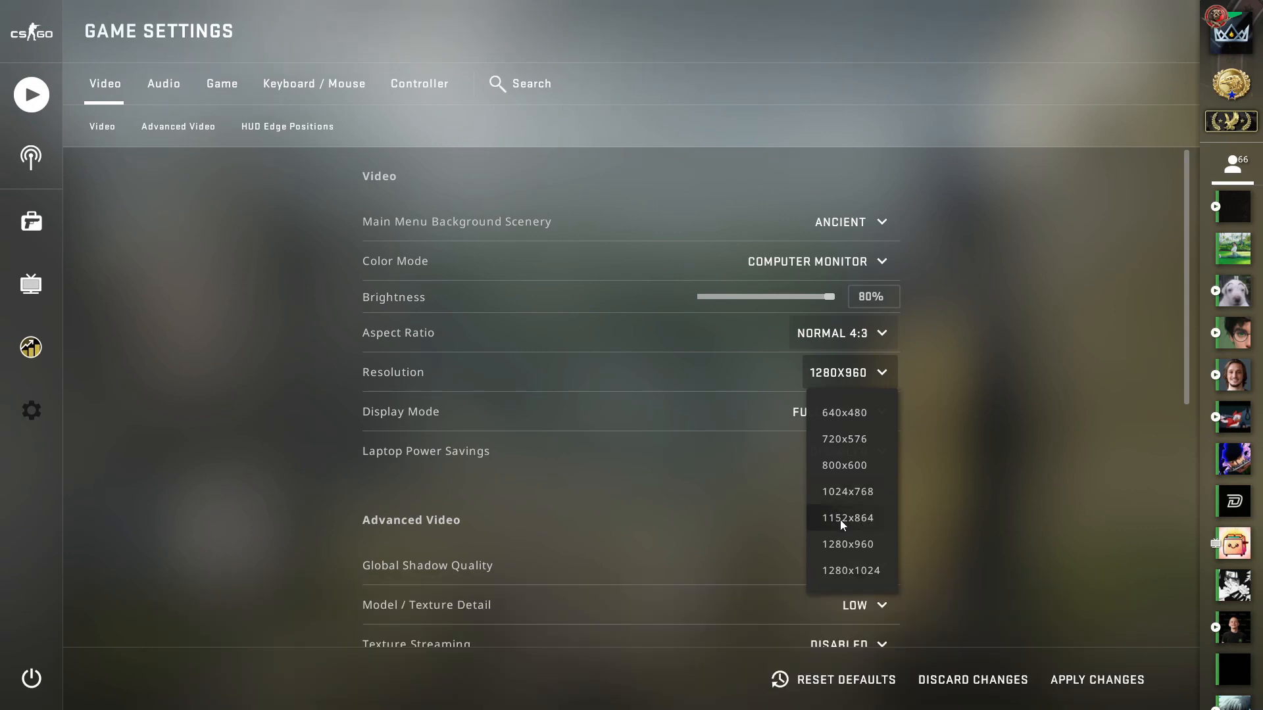
pyautogui.moveTo(856, 521)
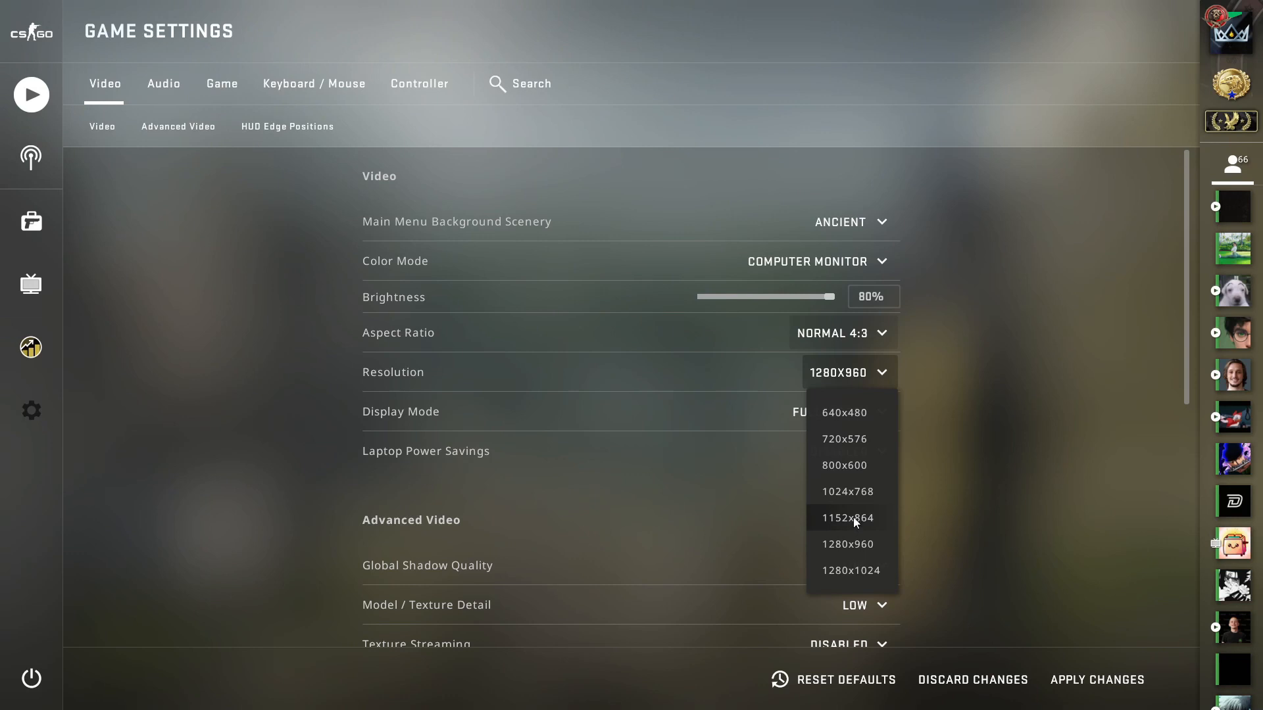
pyautogui.moveTo(828, 534)
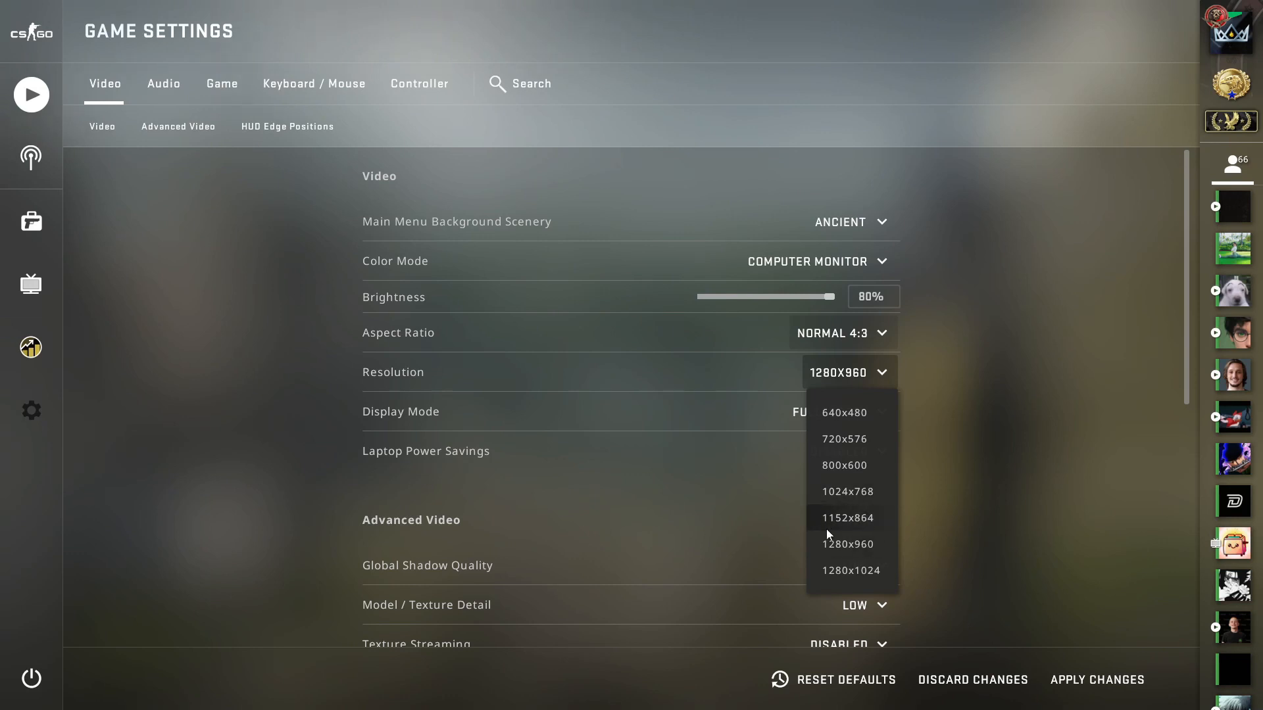
pyautogui.moveTo(877, 552)
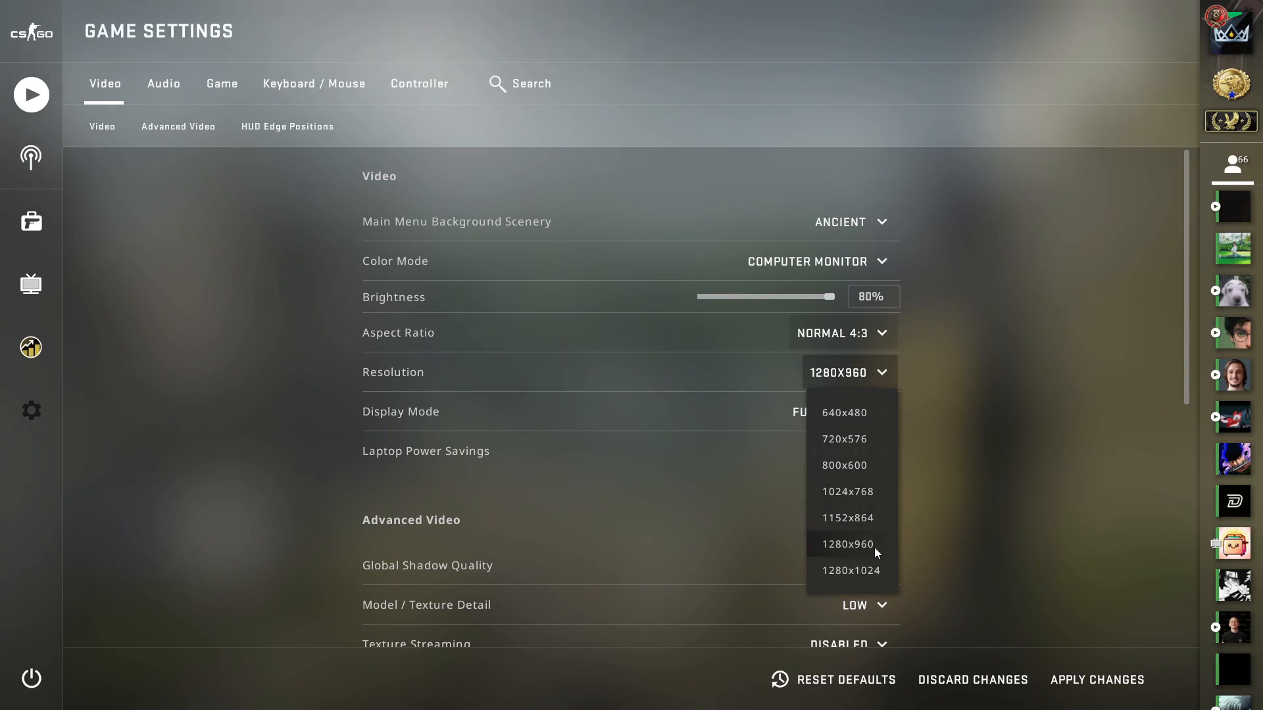
pyautogui.moveTo(833, 556)
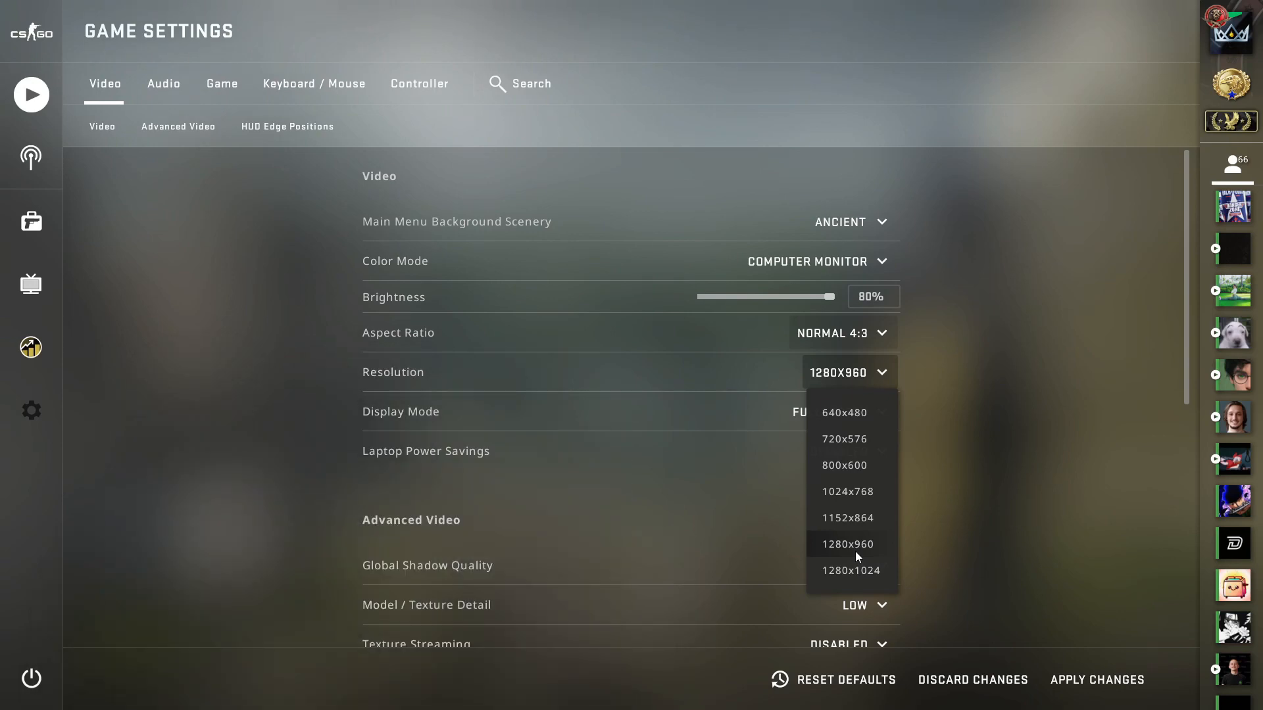
pyautogui.moveTo(858, 545)
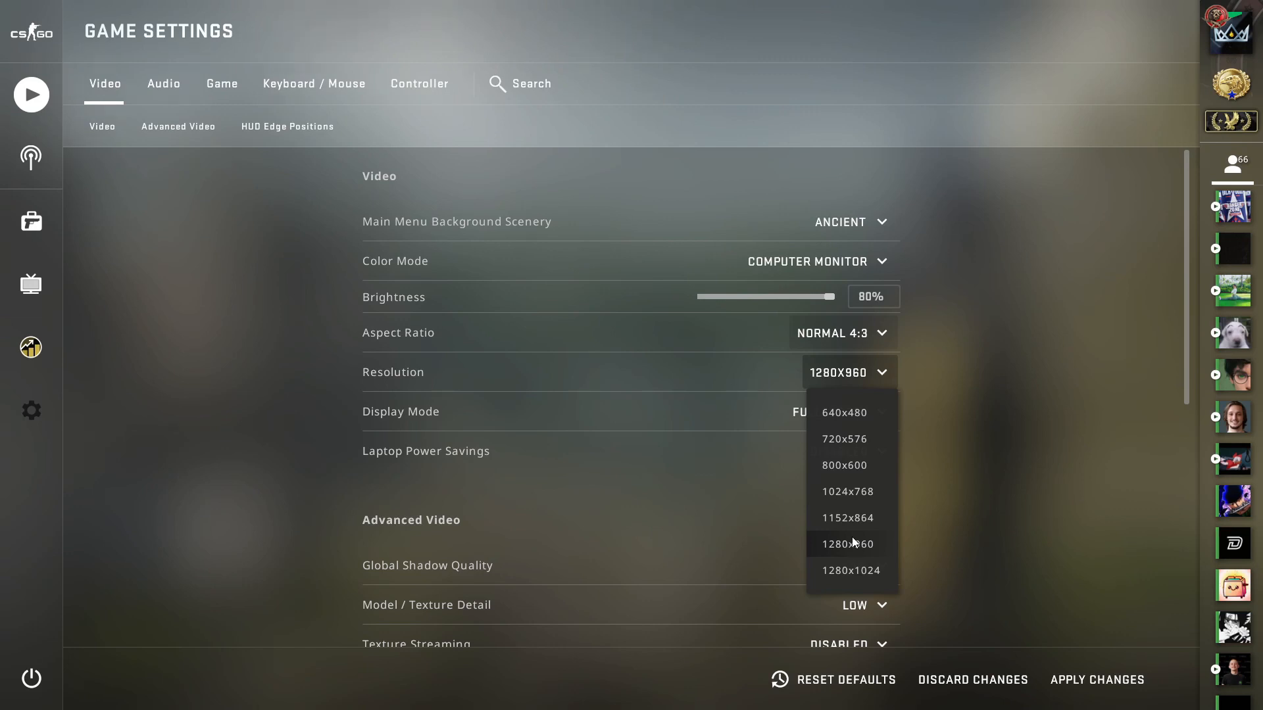
pyautogui.moveTo(863, 587)
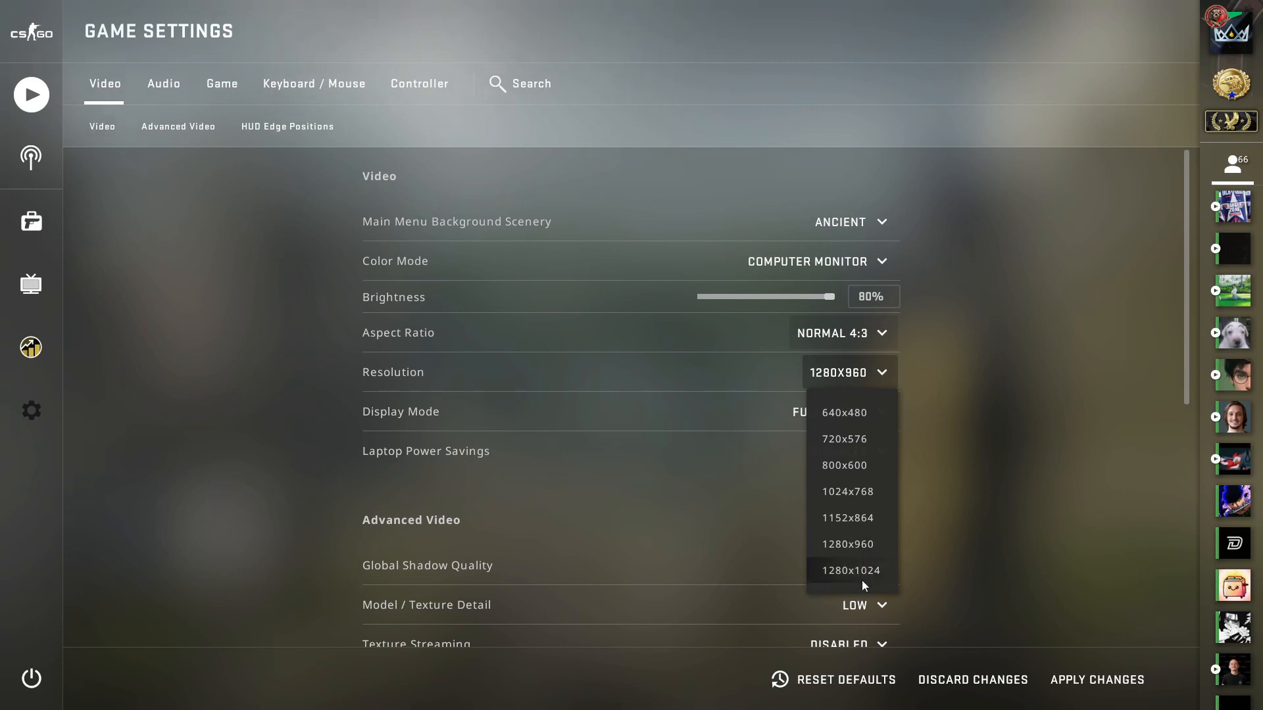
pyautogui.moveTo(823, 571)
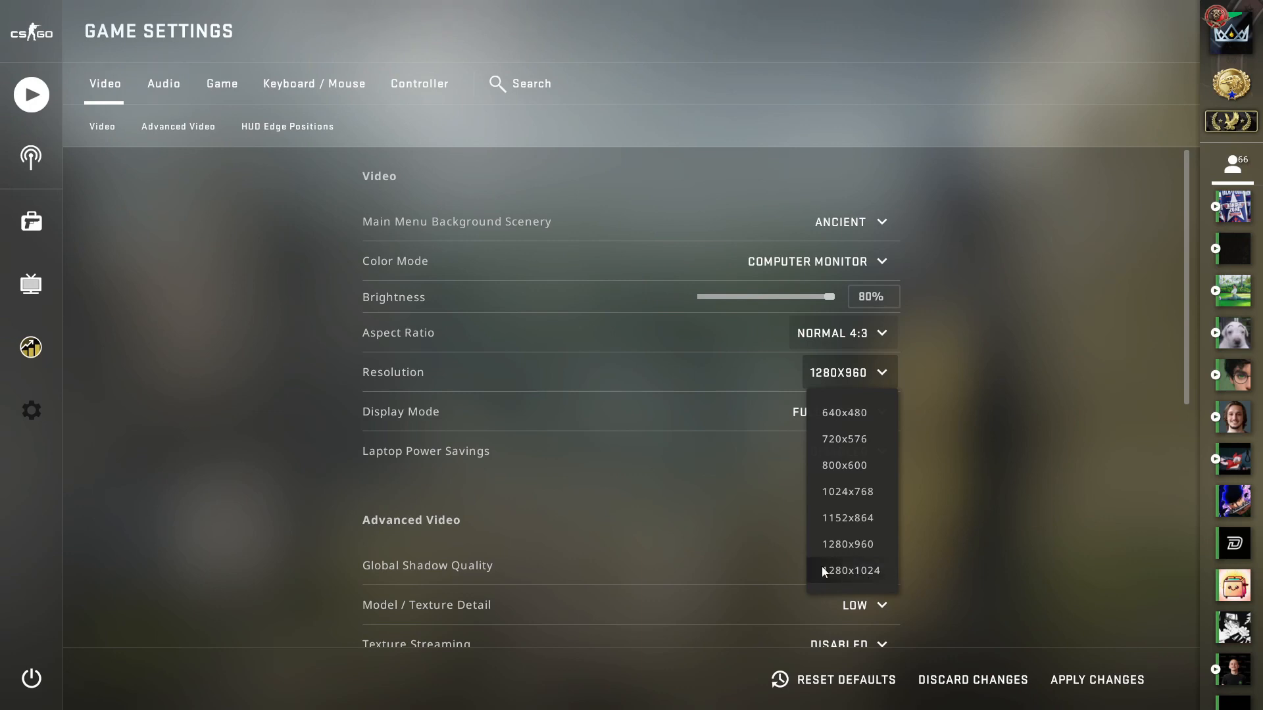
pyautogui.moveTo(847, 579)
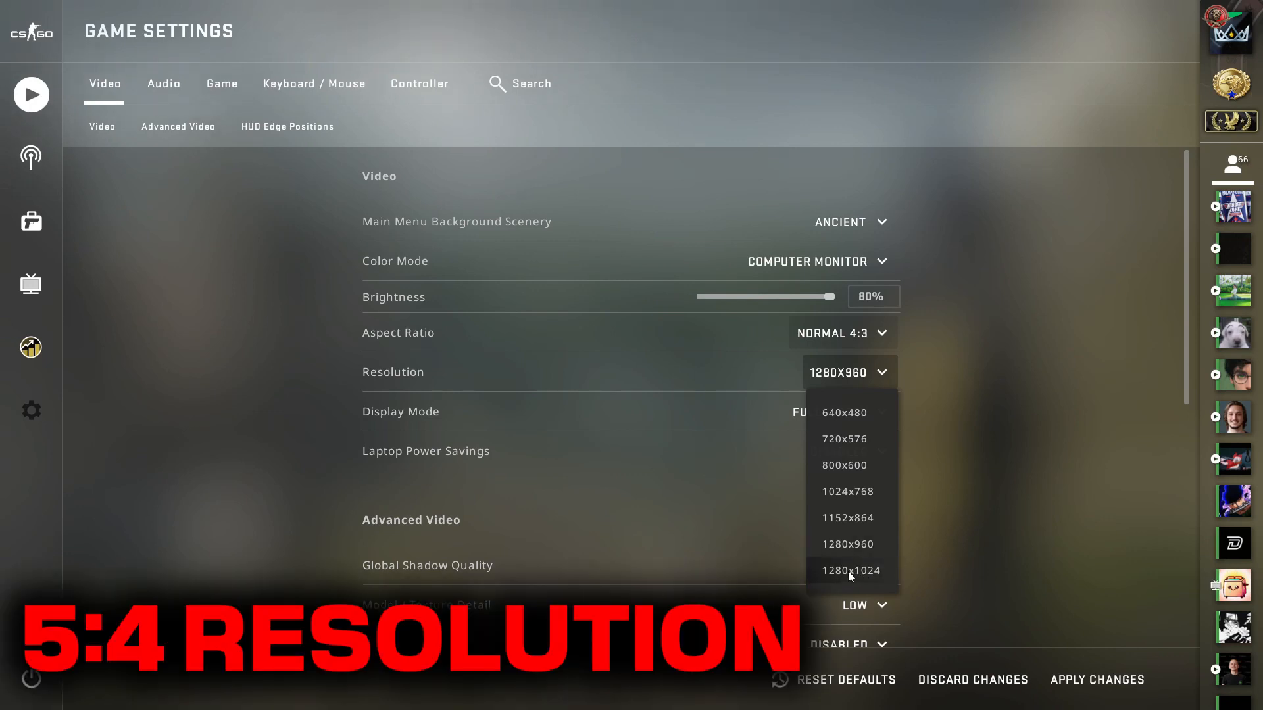
# Try 1280x1024 resolution, then switch the resolution back to 1280x960
pyautogui.click(850, 570)
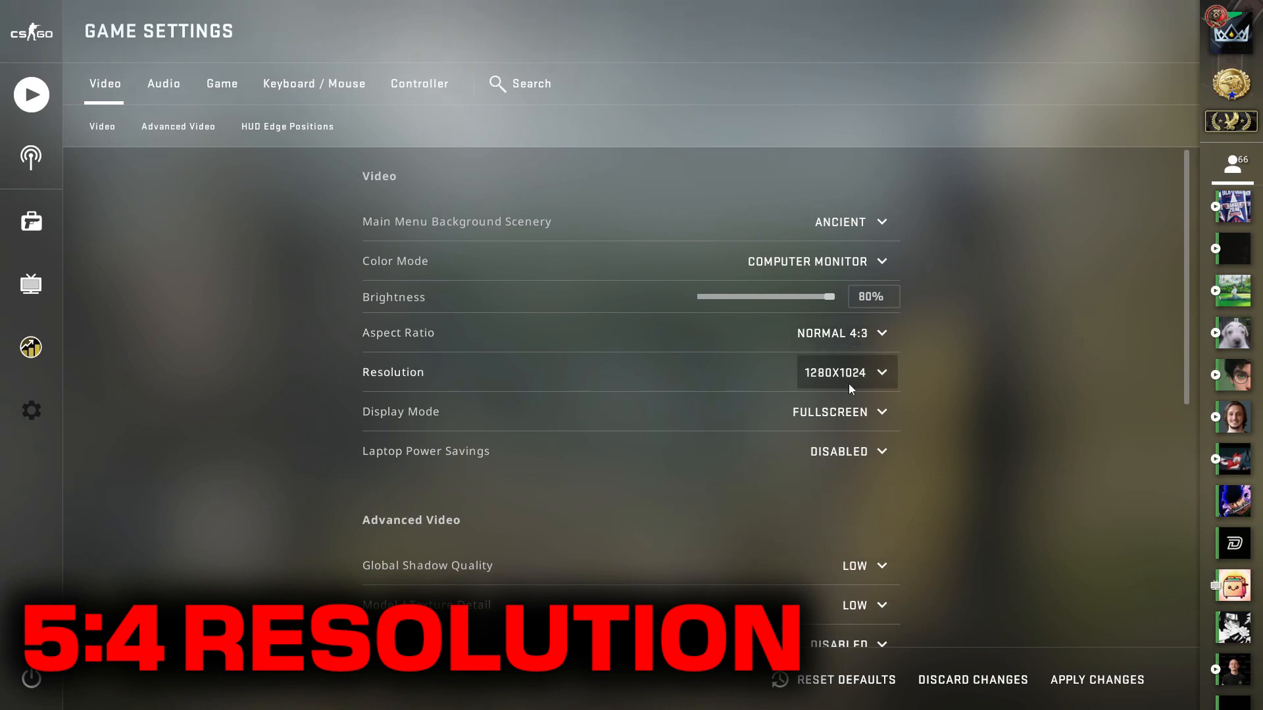
pyautogui.click(846, 372)
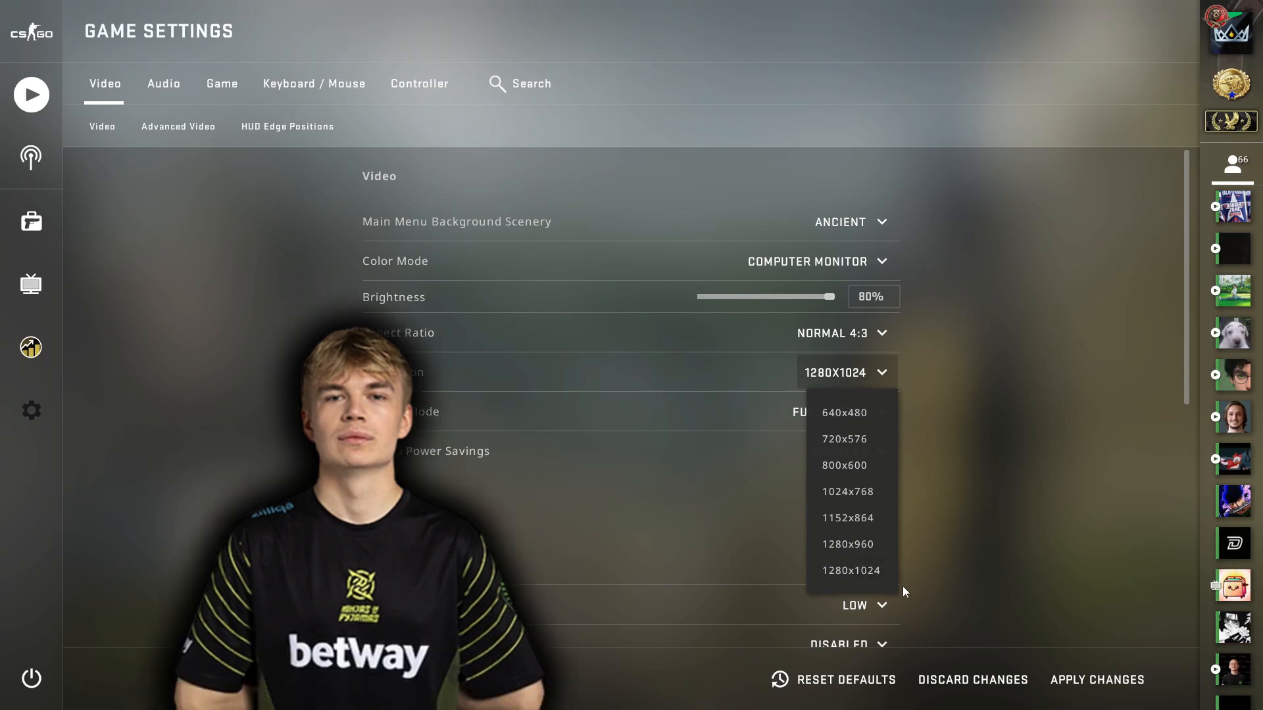
pyautogui.moveTo(859, 587)
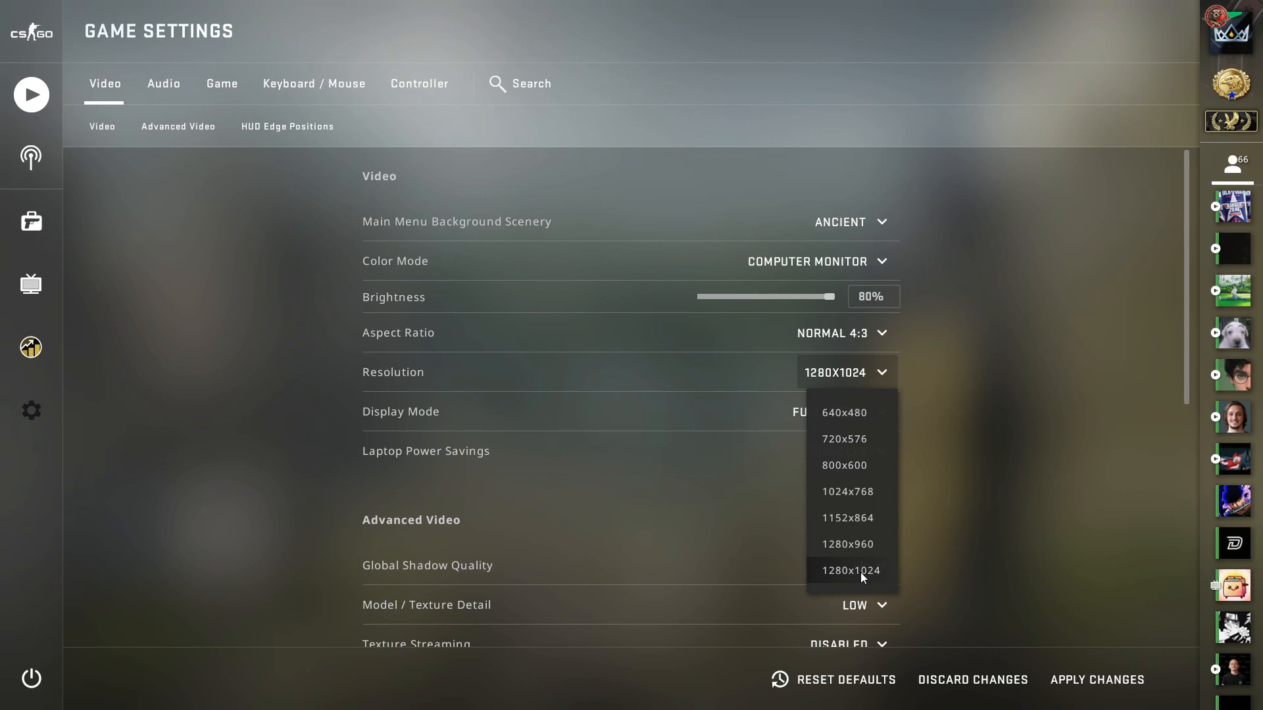
pyautogui.click(847, 544)
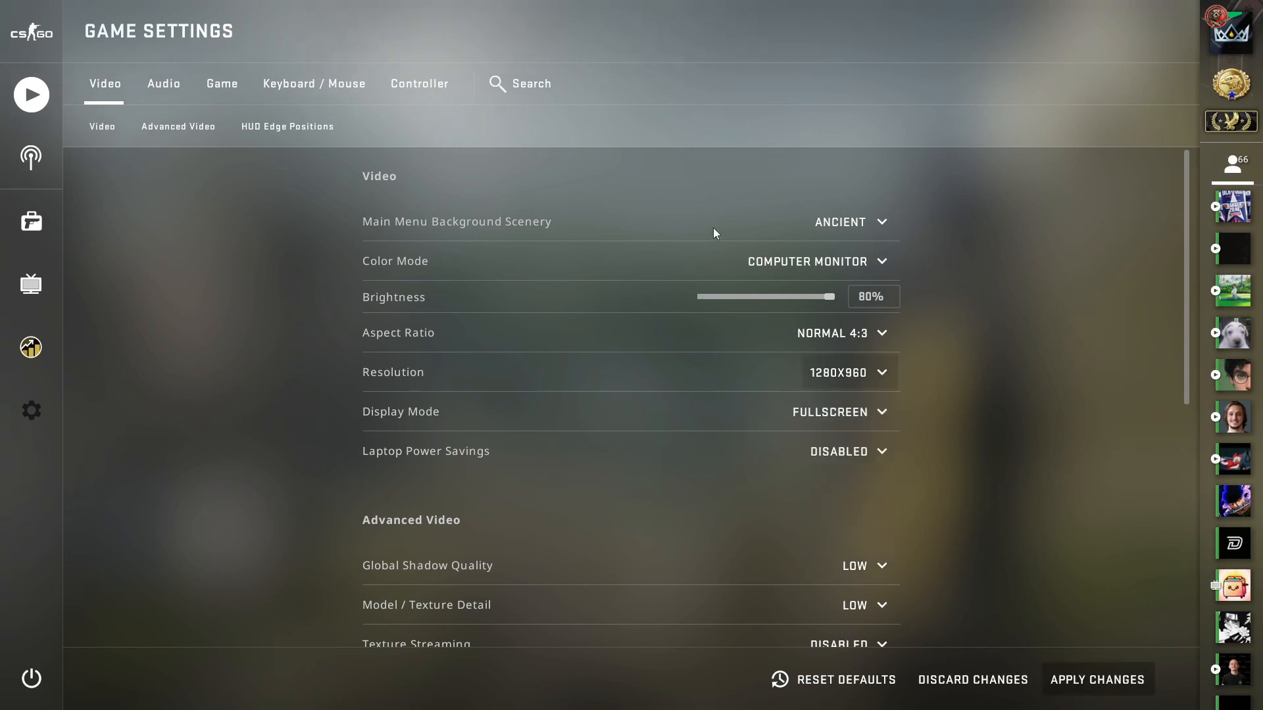
pyautogui.moveTo(482, 185)
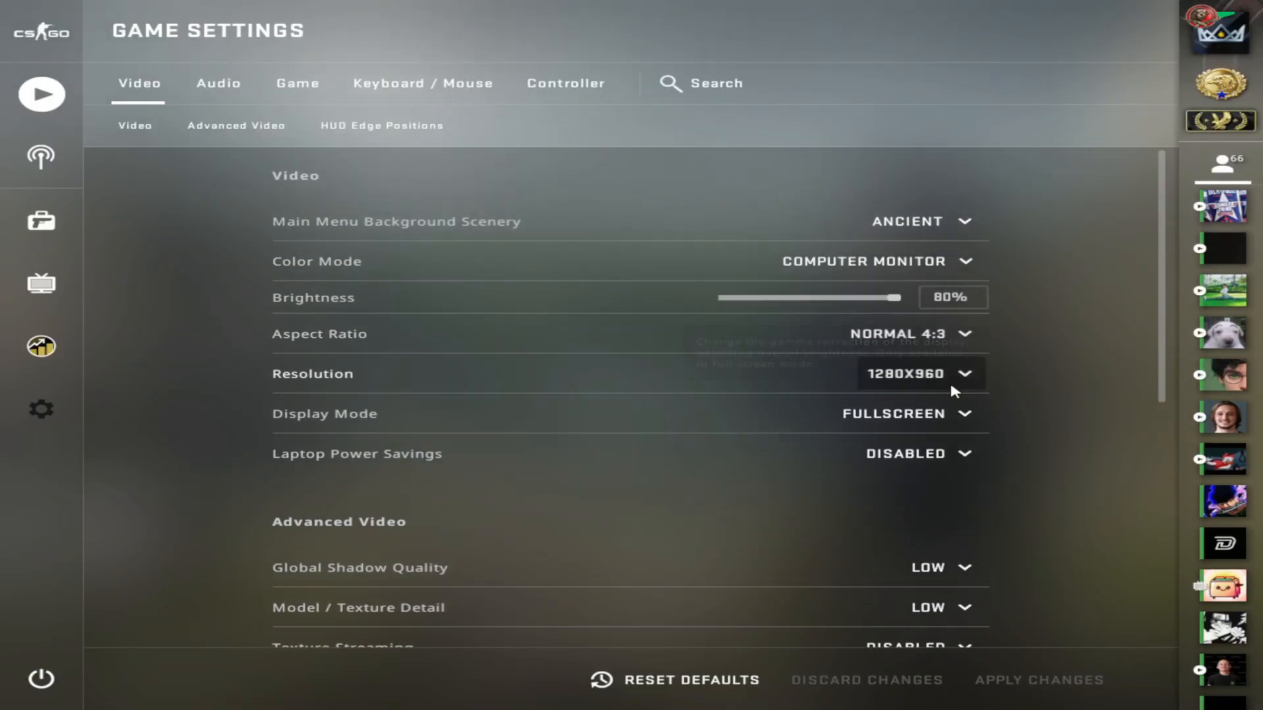
# Apply the 1280x960 4:3 settings and show the Fullscreen display mode choices
pyautogui.click(906, 413)
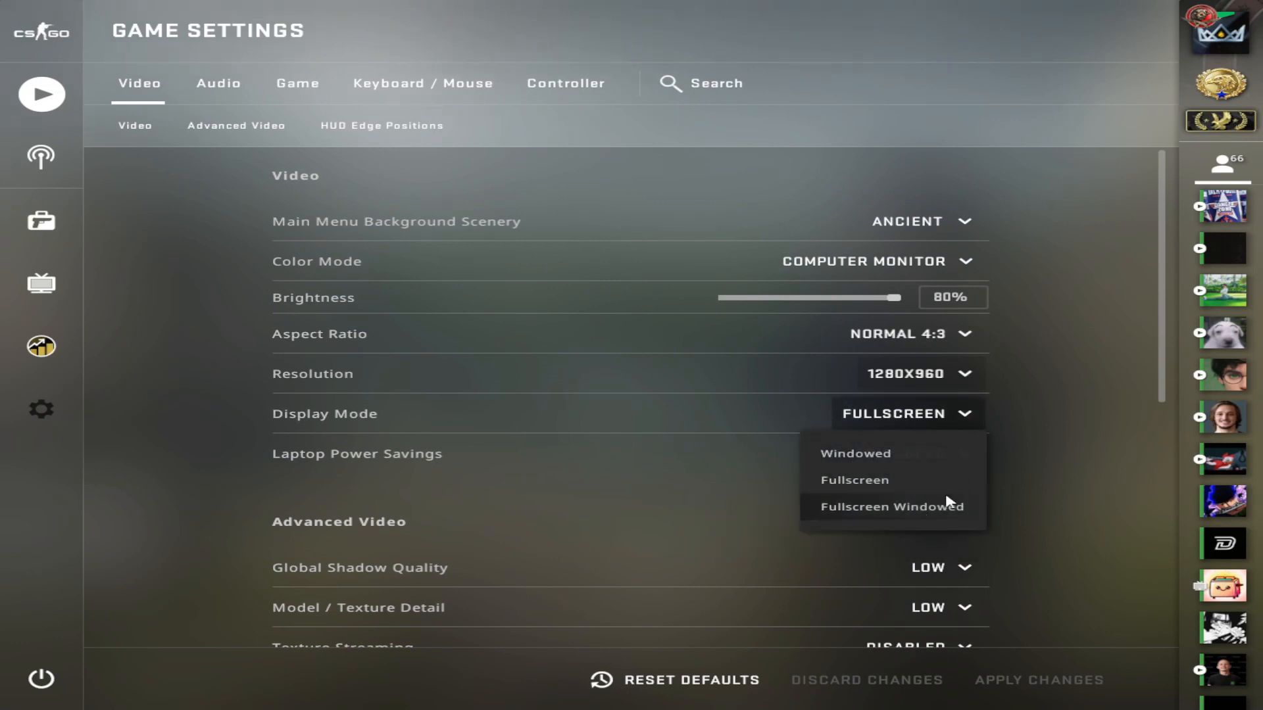
pyautogui.moveTo(1083, 457)
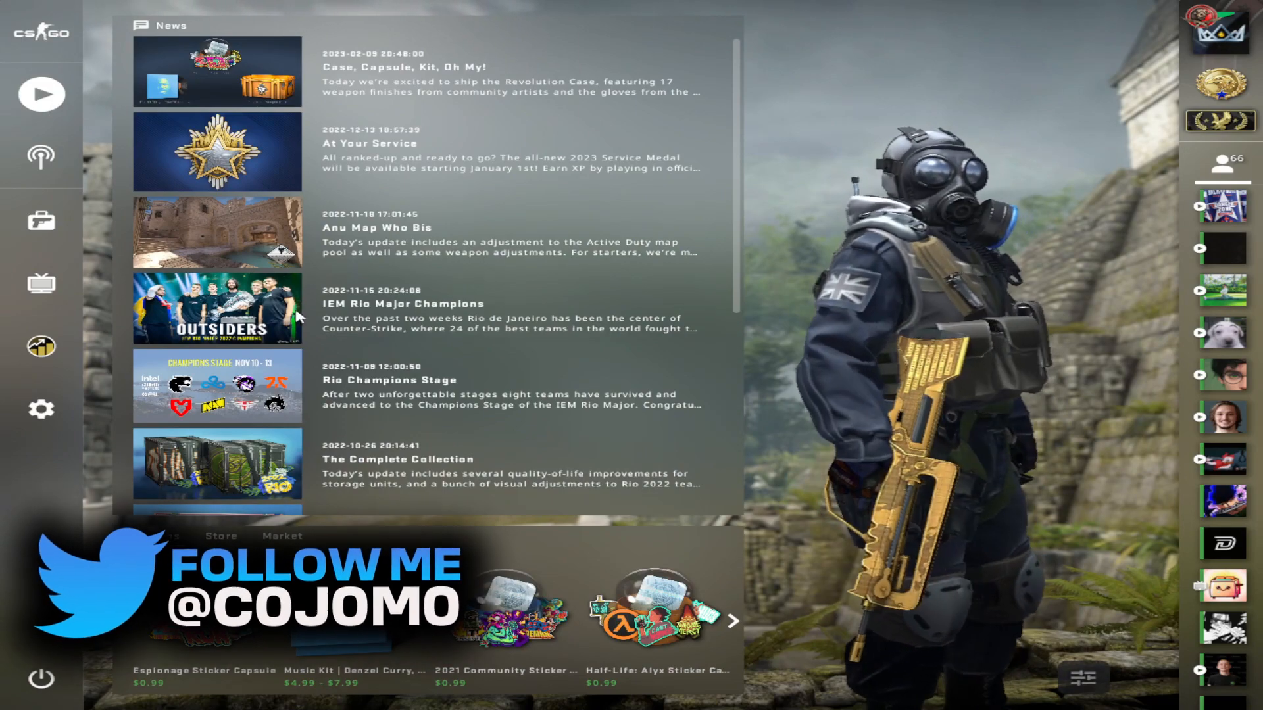
# Open the inventory, then load de_inferno with the console map command
pyautogui.click(40, 220)
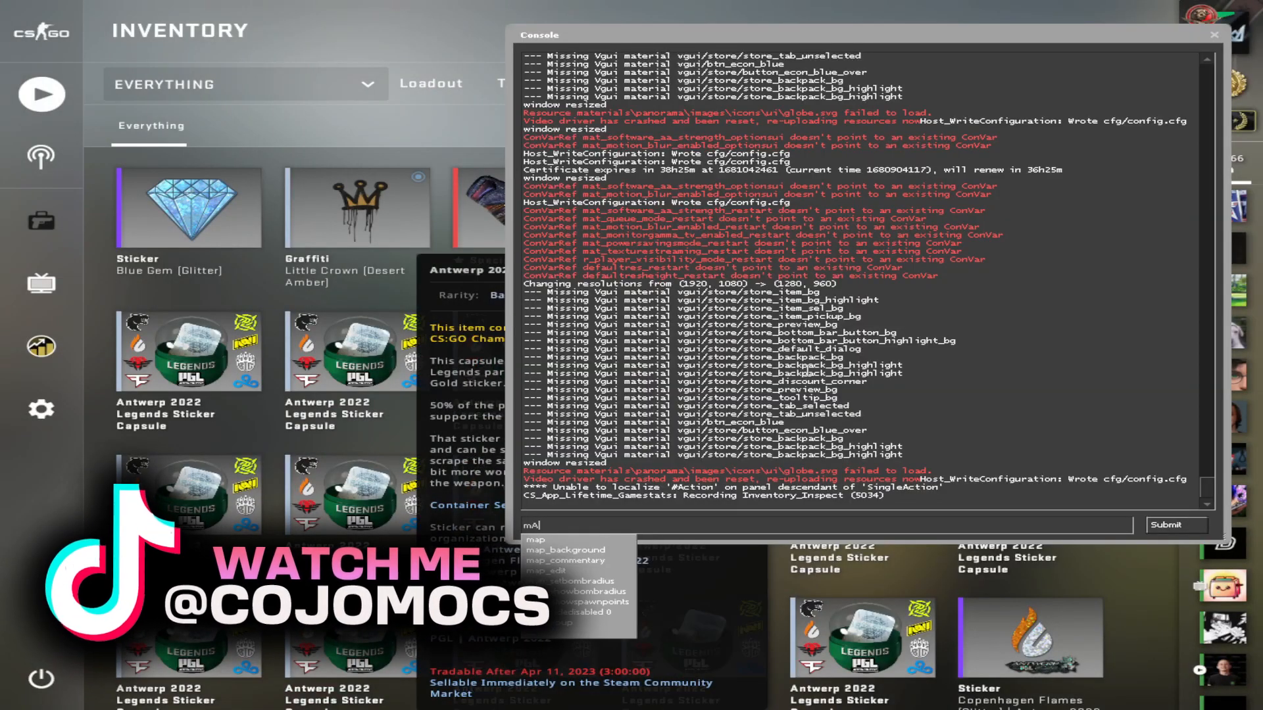
pyautogui.write('map in')
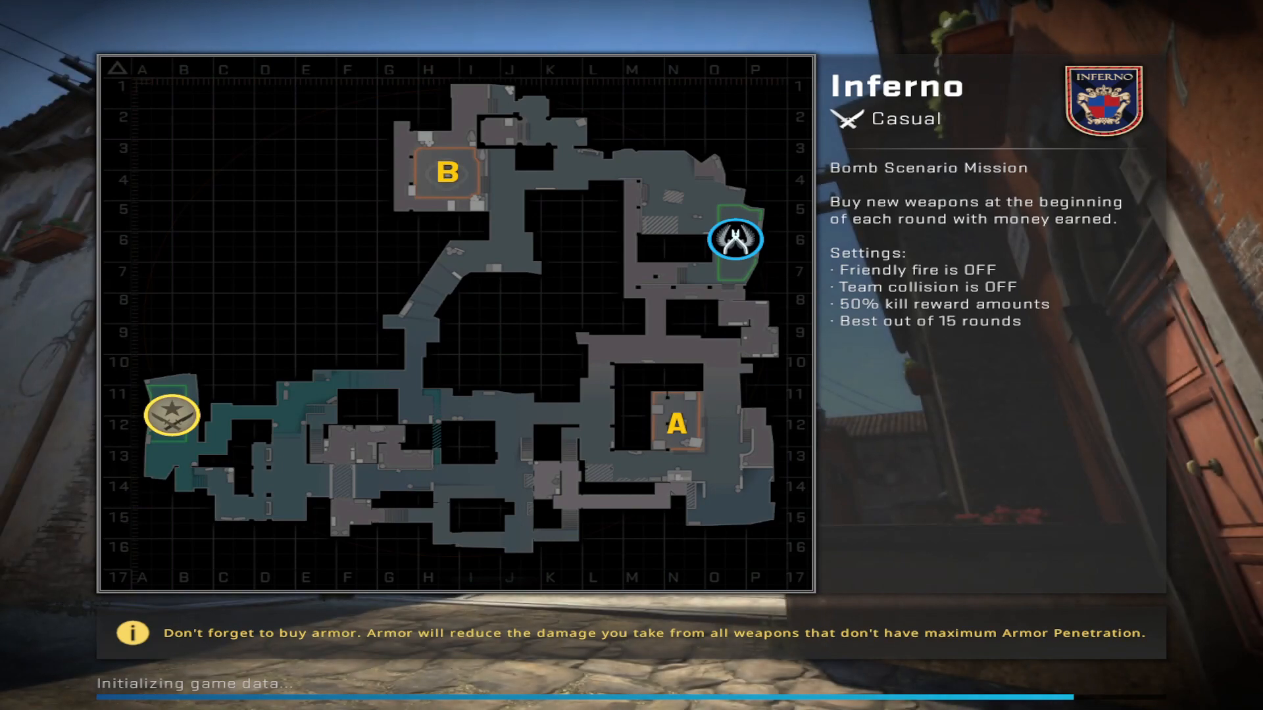
pyautogui.moveTo(633, 363)
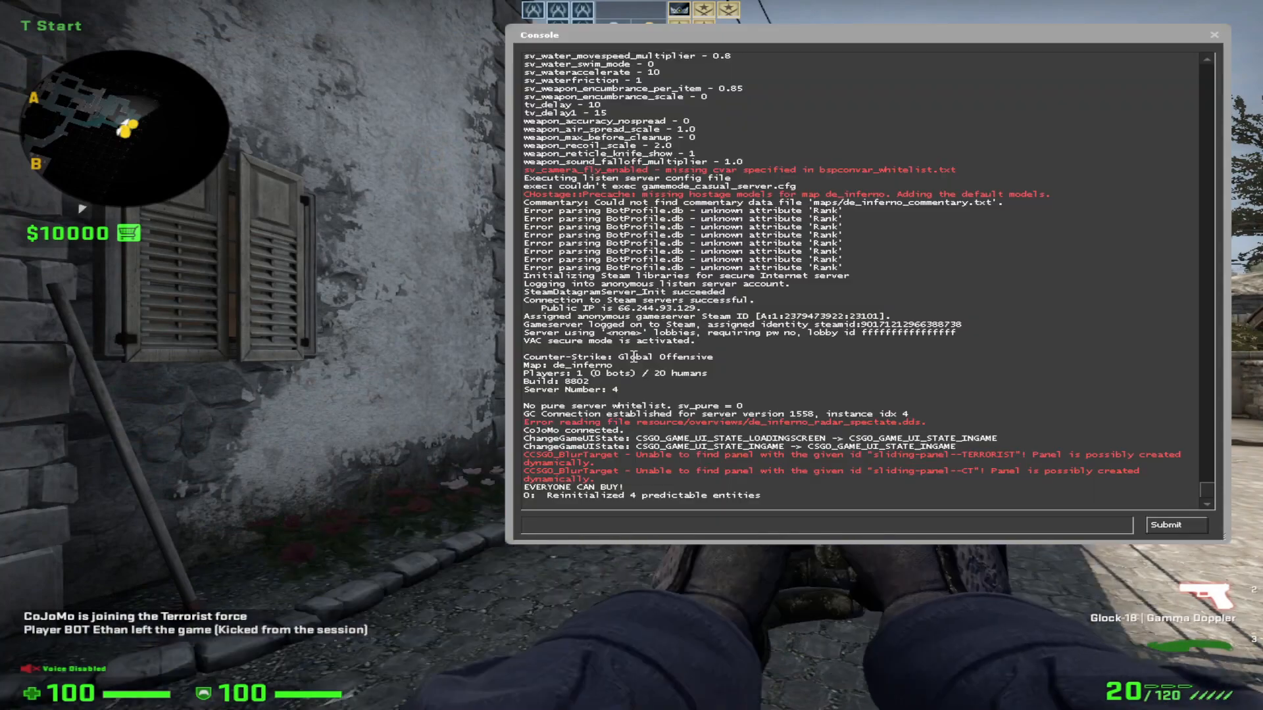
# Execute the practice config from the console to get a long timer and $59300
pyautogui.write('exec op')
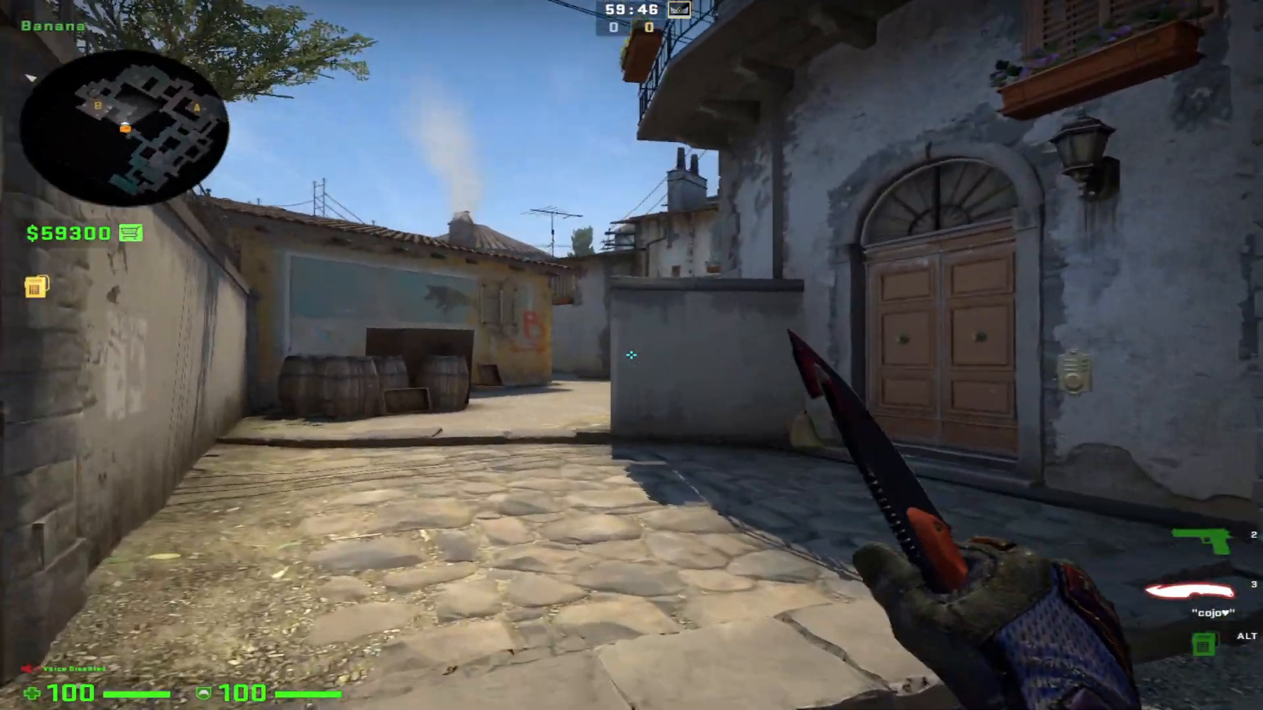
pyautogui.moveTo(632, 356)
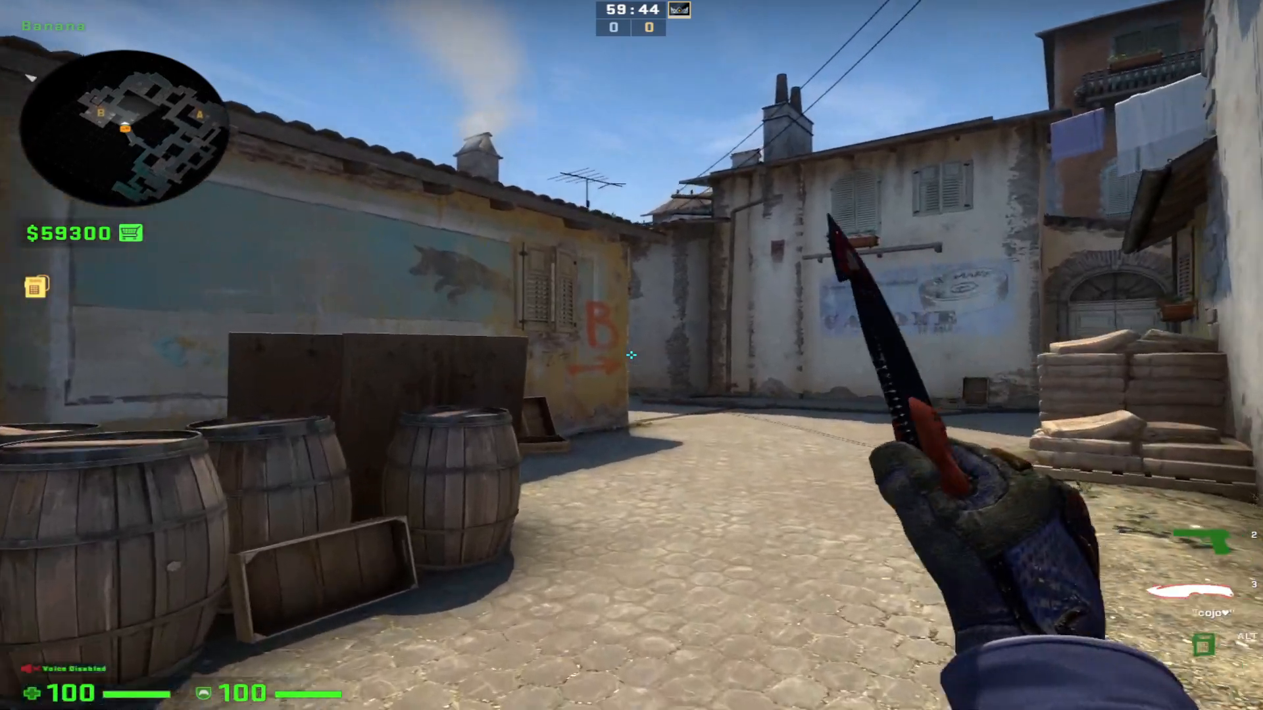